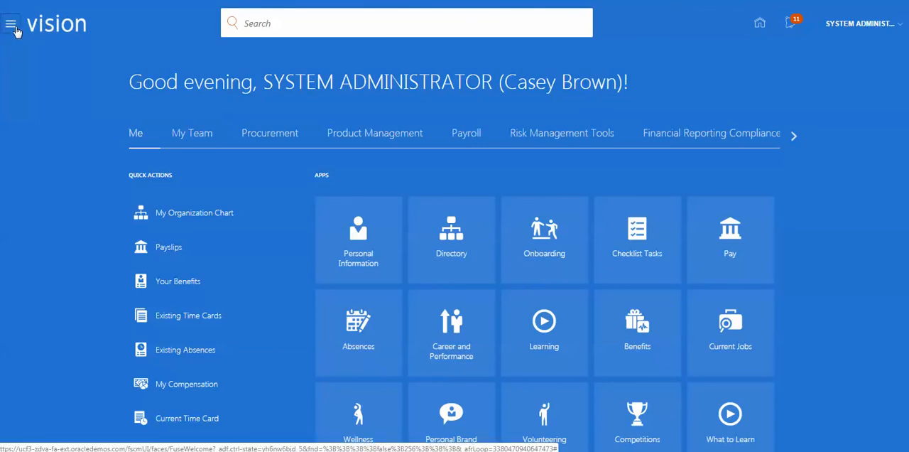
Step: Go to Tools > Reports and Analytics from the Navigator and browse the full catalog
left_click(11, 23)
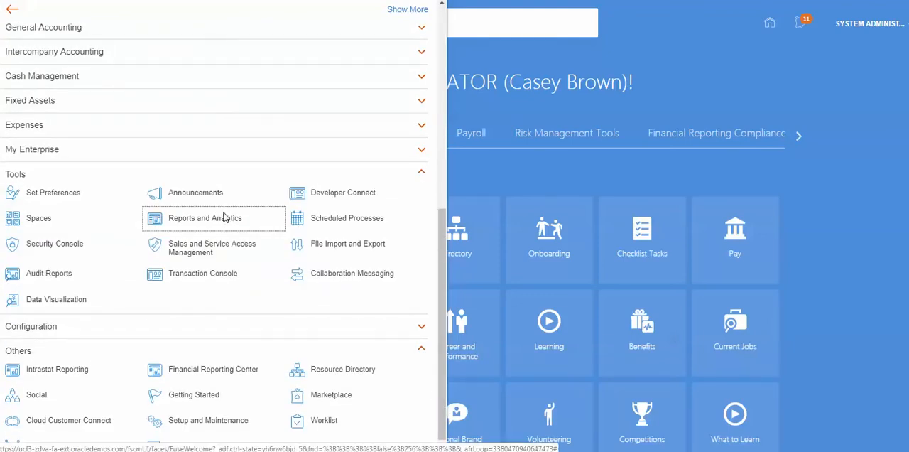
left_click(204, 218)
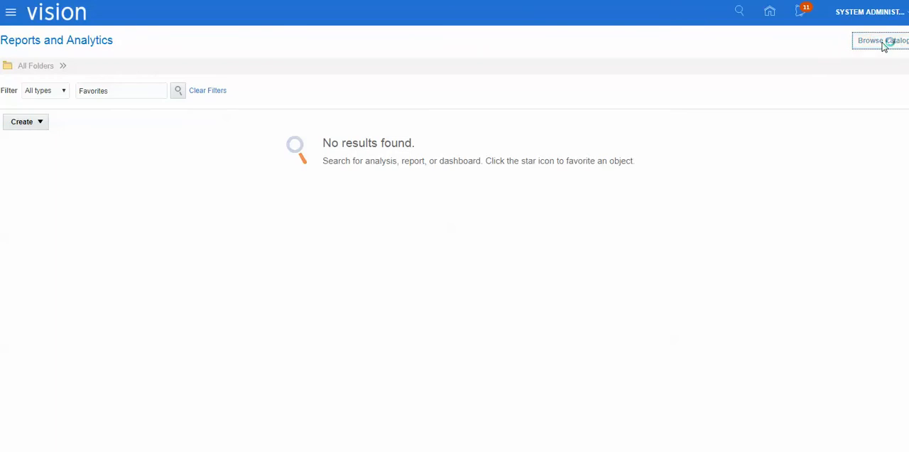
left_click(881, 41)
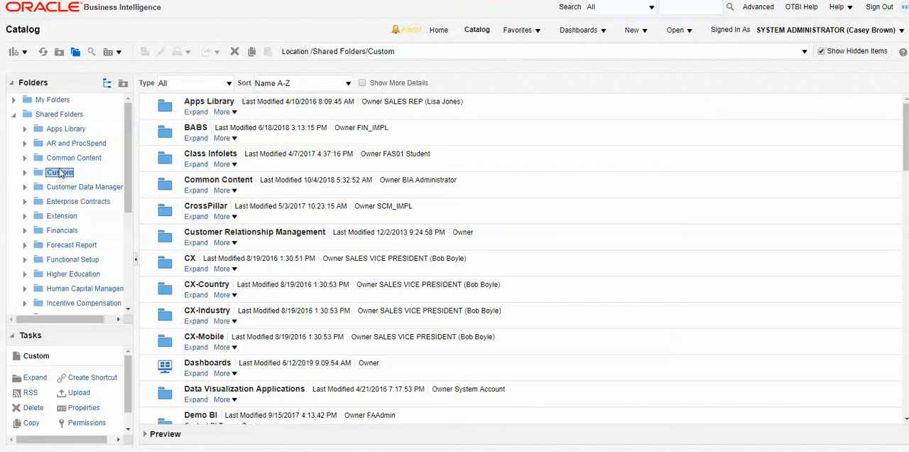
mouse_move(60, 172)
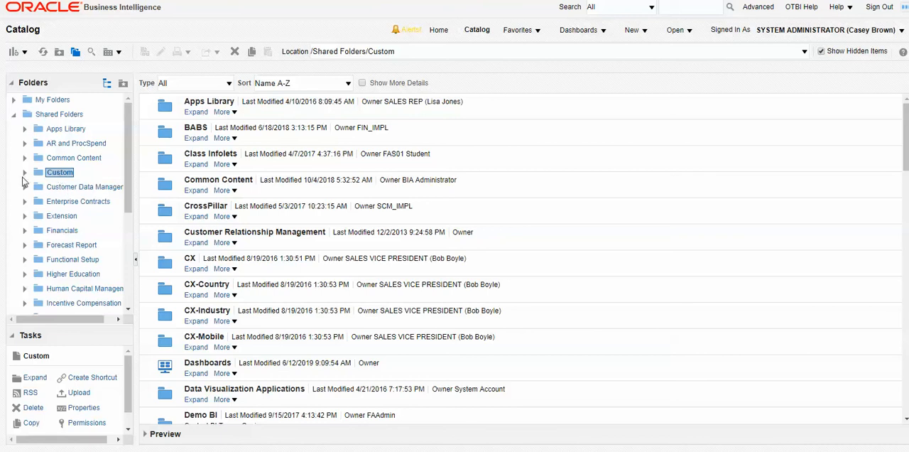
Step: Expand Custom under Shared Folders to show Subject Area Contents and Dashboards
left_click(25, 172)
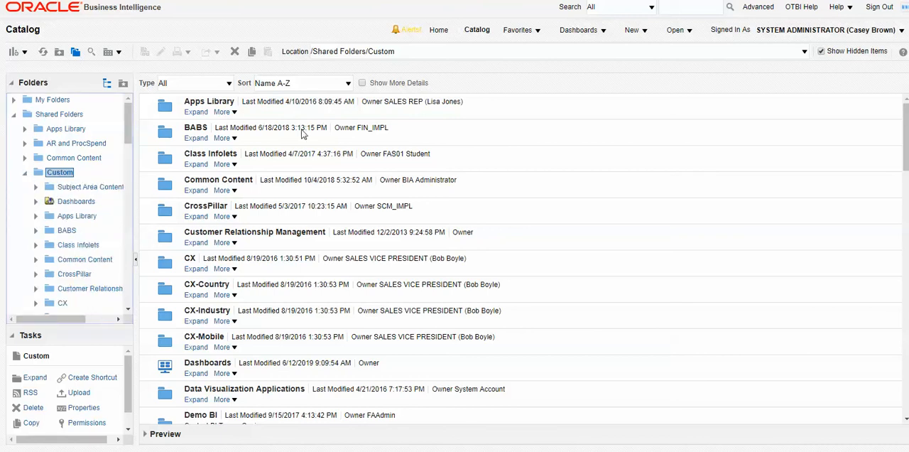
Step: Create a new analysis on the Payables Invoices - Transactions Real Time subject area
left_click(632, 30)
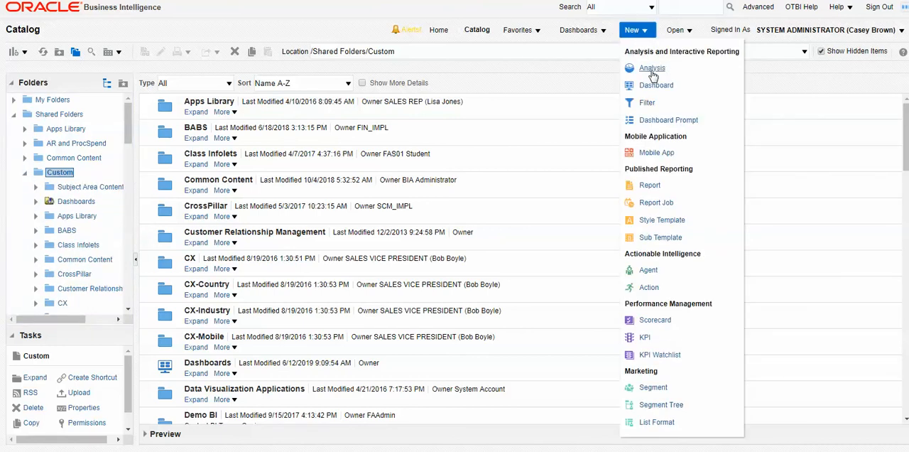
left_click(652, 68)
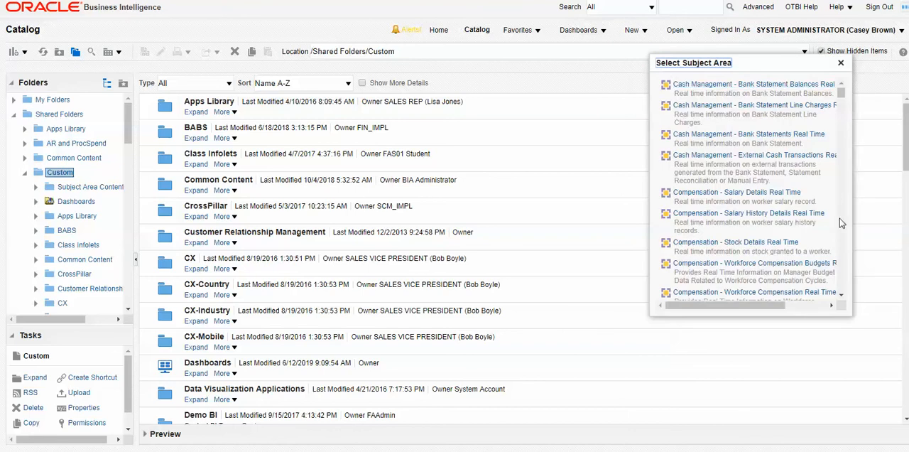
scroll("down", 3)
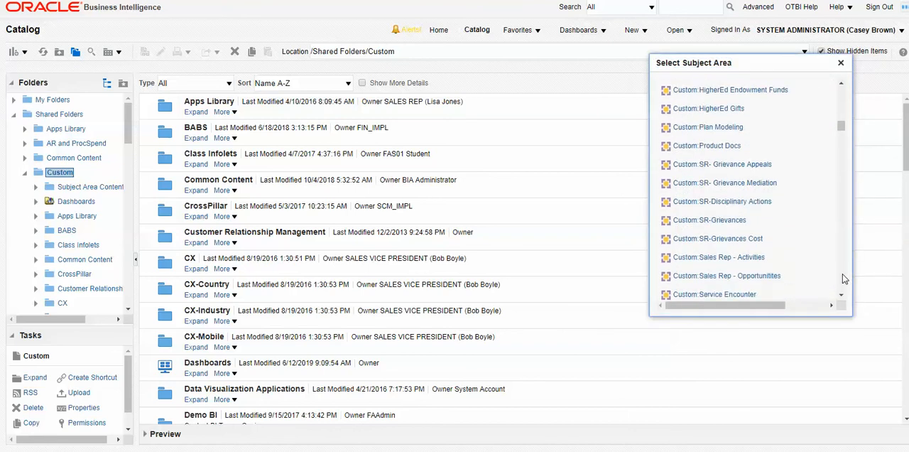
scroll("down", 3)
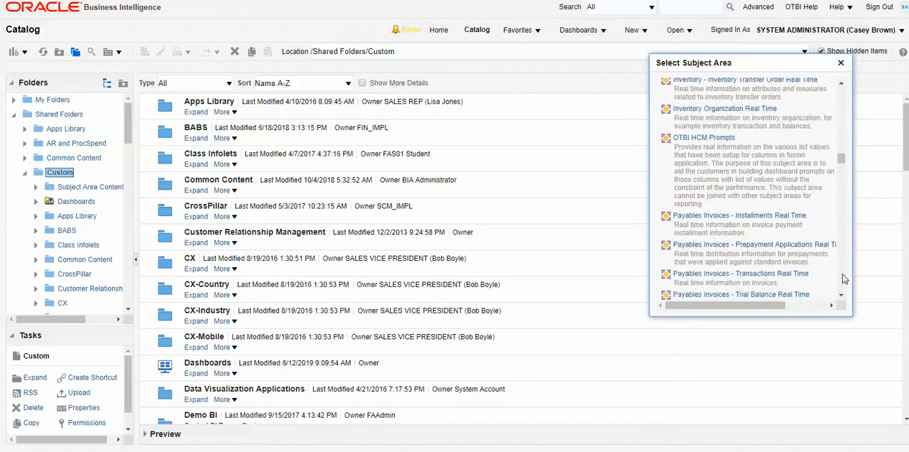
scroll("down", 3)
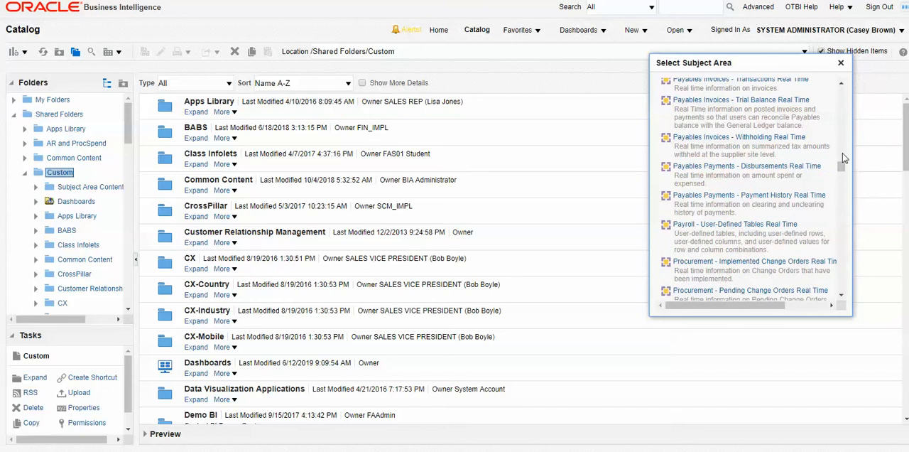
left_click(841, 63)
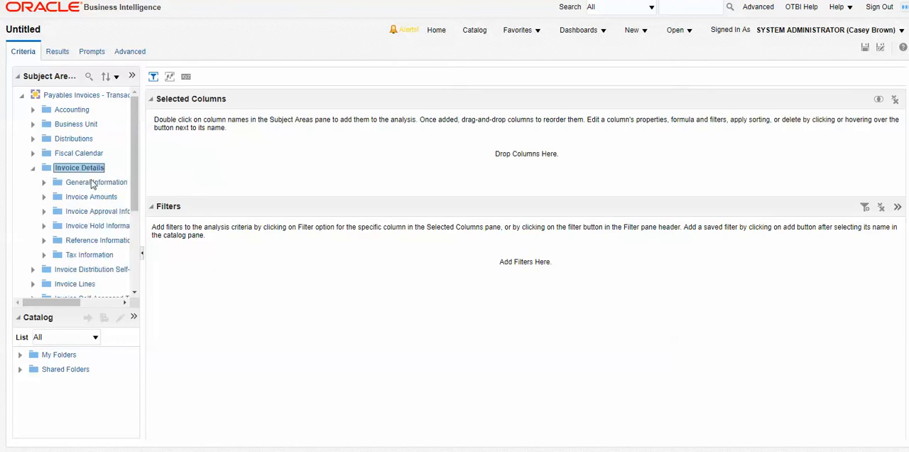
Step: Add Invoice Amount, Invoice Amount Paid and Supplier from Invoice Details as columns
left_click(91, 197)
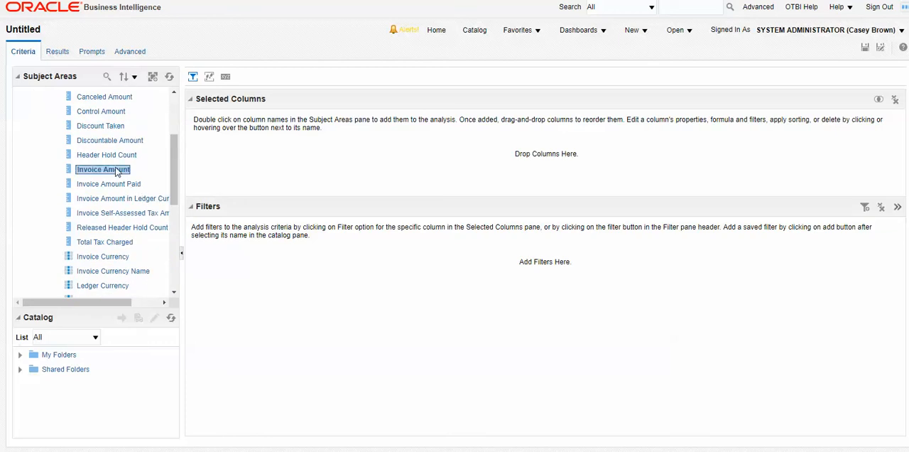
double_click(103, 169)
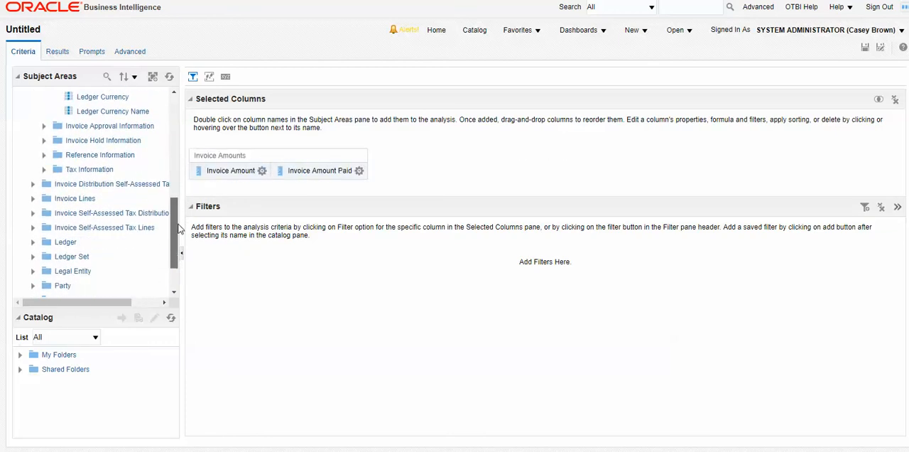
scroll("down", 3)
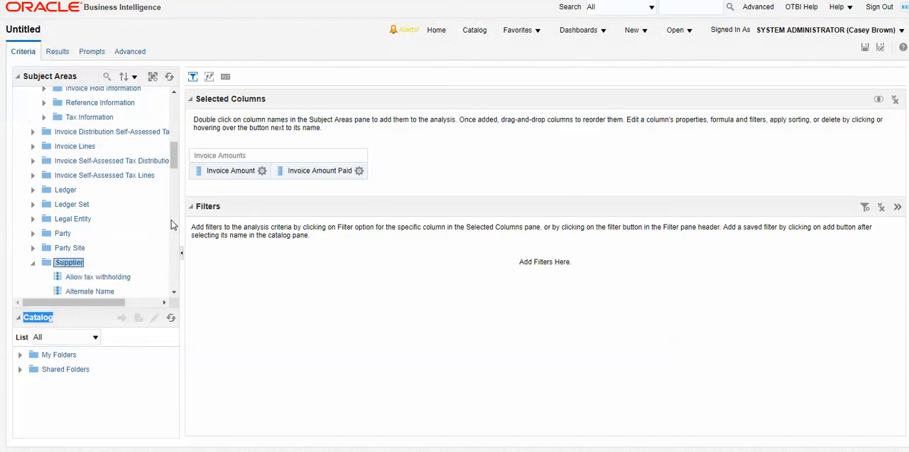
scroll("down", 3)
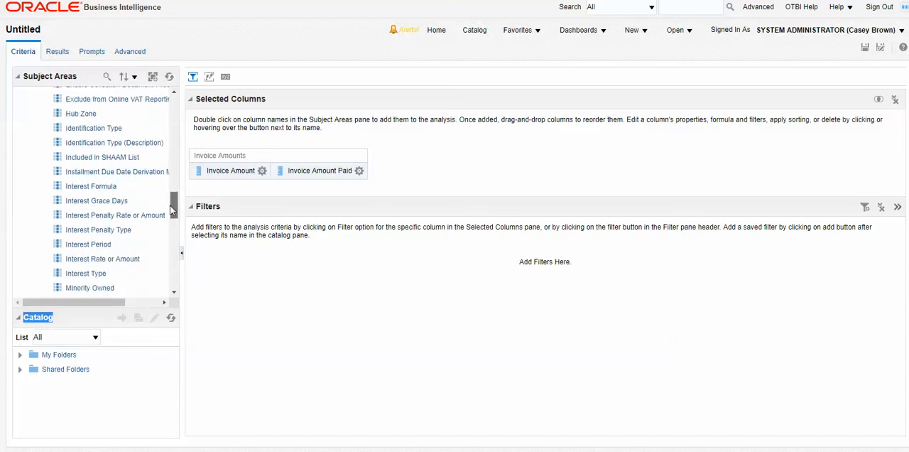
scroll("down", 3)
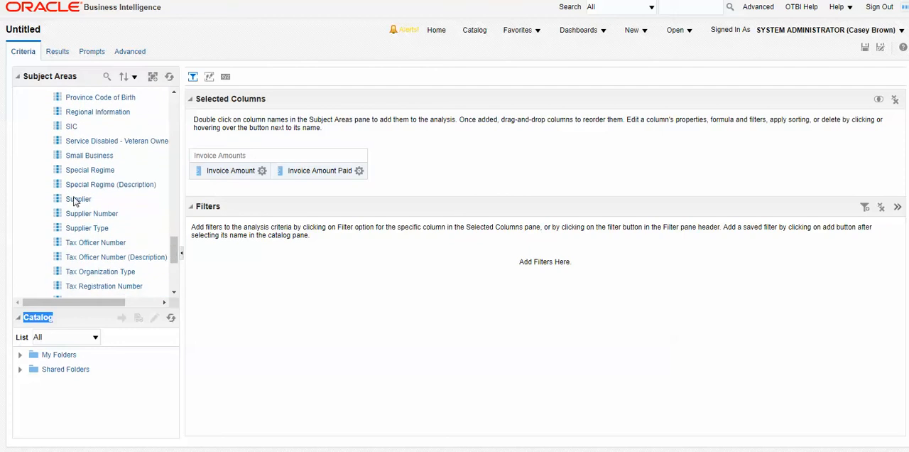
double_click(78, 199)
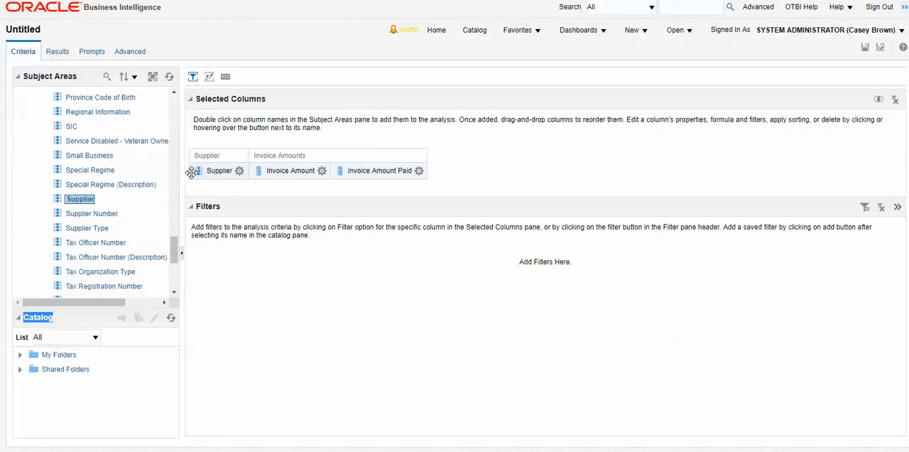
Step: Filter the Invoice Amount column with operator 'is in top' and value 10
left_click(322, 170)
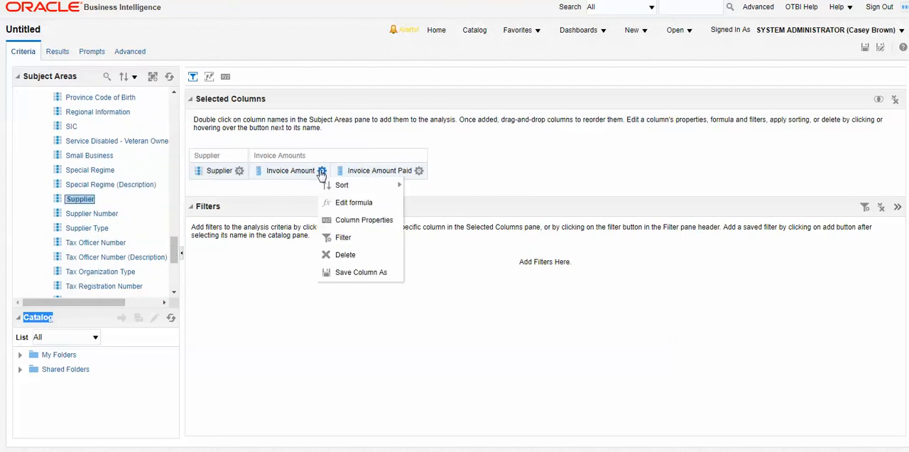
left_click(343, 236)
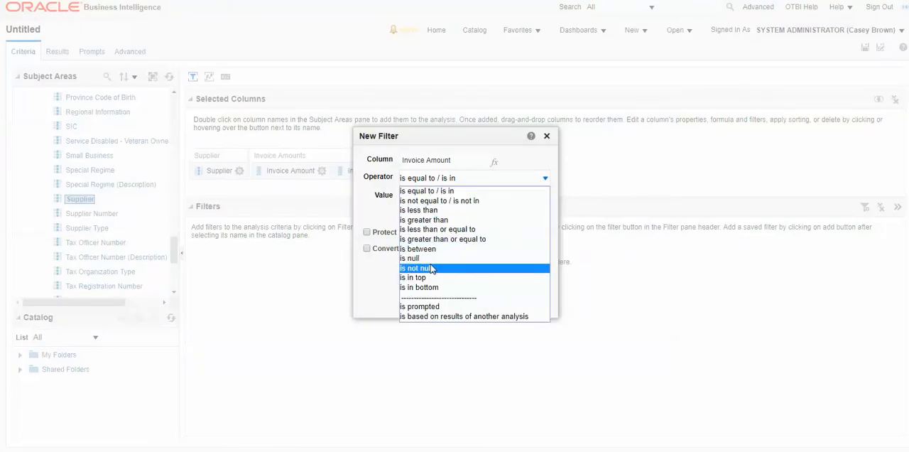
left_click(413, 277)
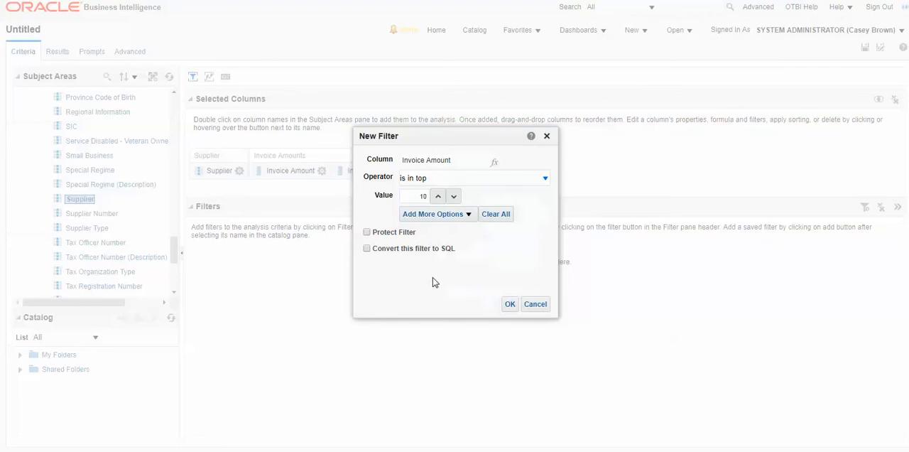
left_click(510, 304)
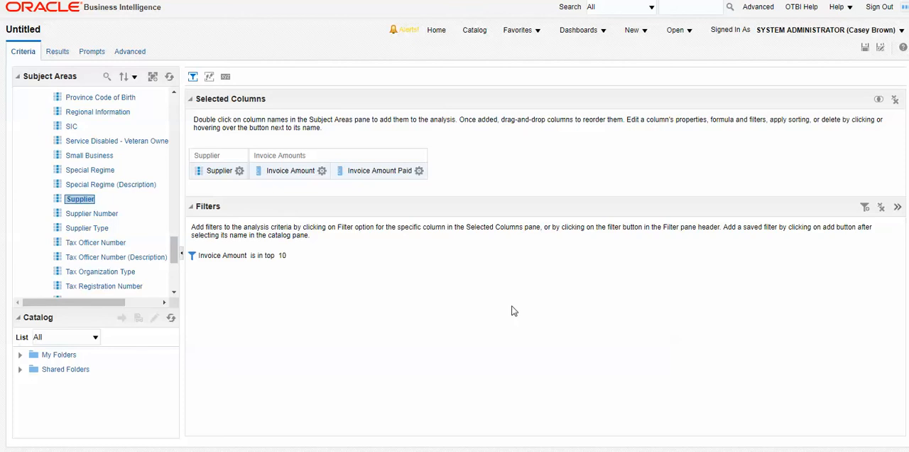
mouse_move(290, 164)
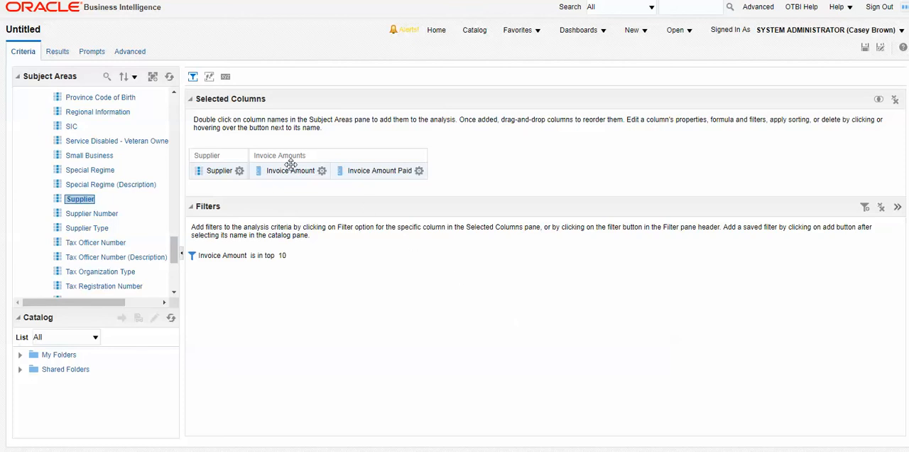
Step: On Results, remove the default views and add a new Graph > Bar view
left_click(56, 52)
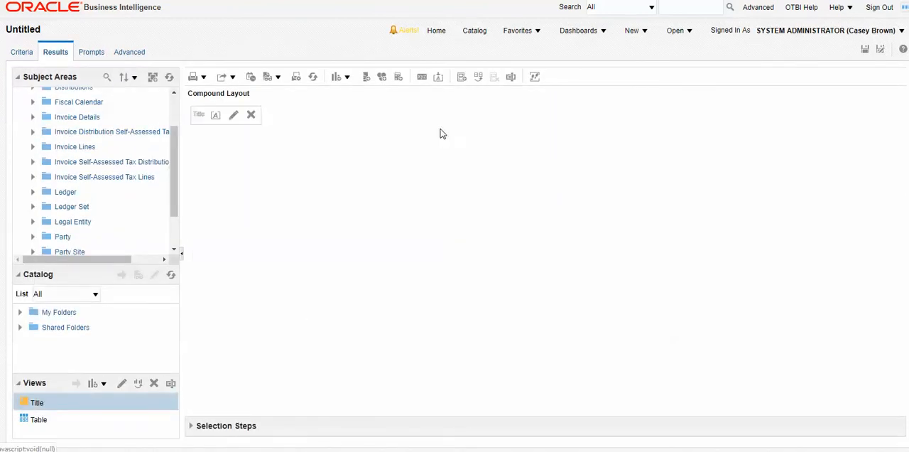
left_click(251, 115)
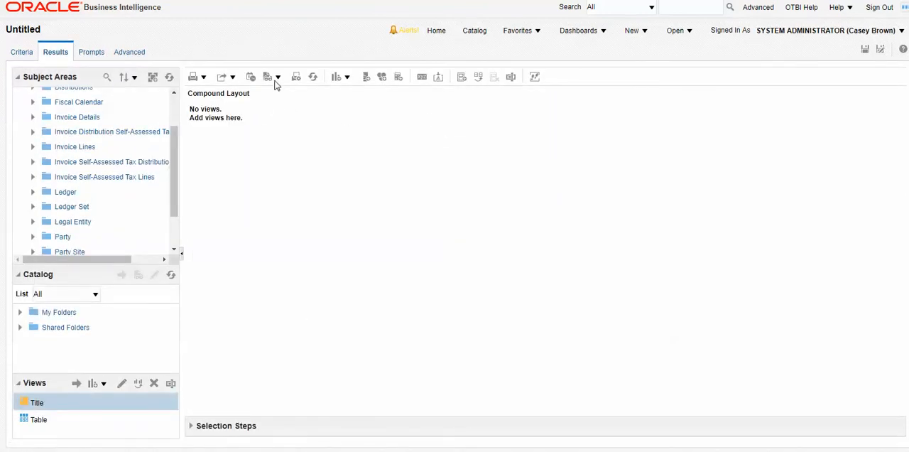
left_click(336, 76)
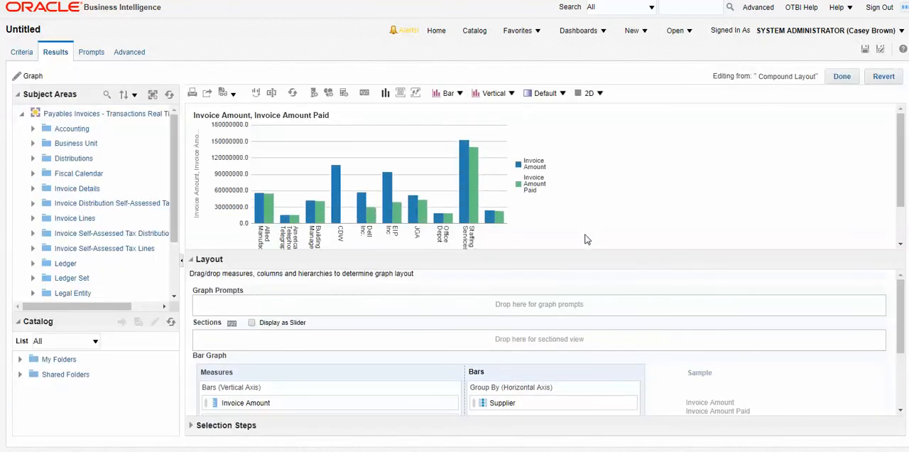
Step: Render the bar graph in 3D and set its canvas to 300 by 300 pixels
left_click(599, 93)
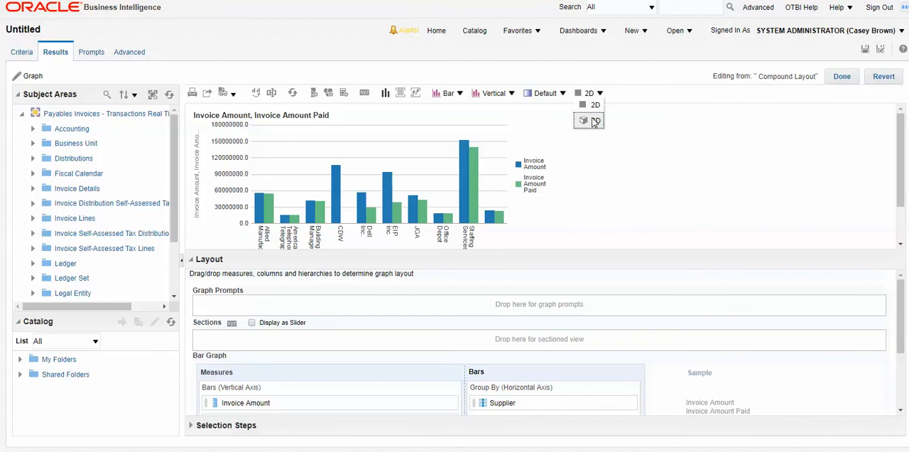
left_click(588, 121)
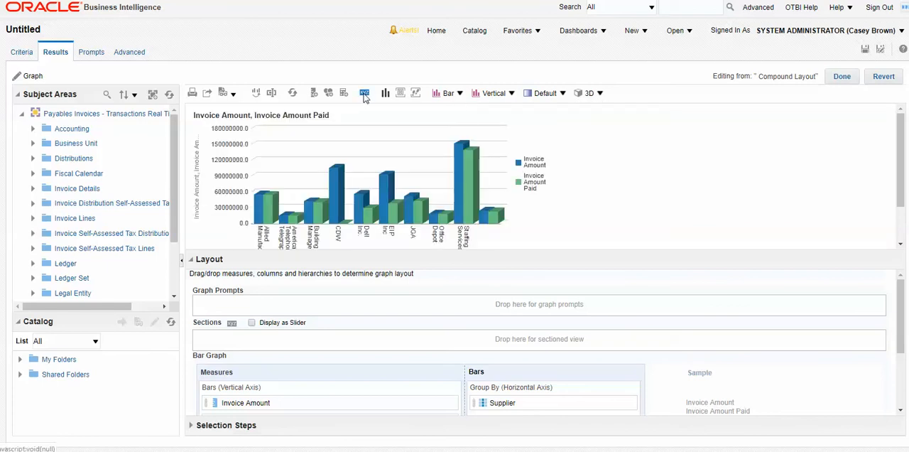
left_click(363, 93)
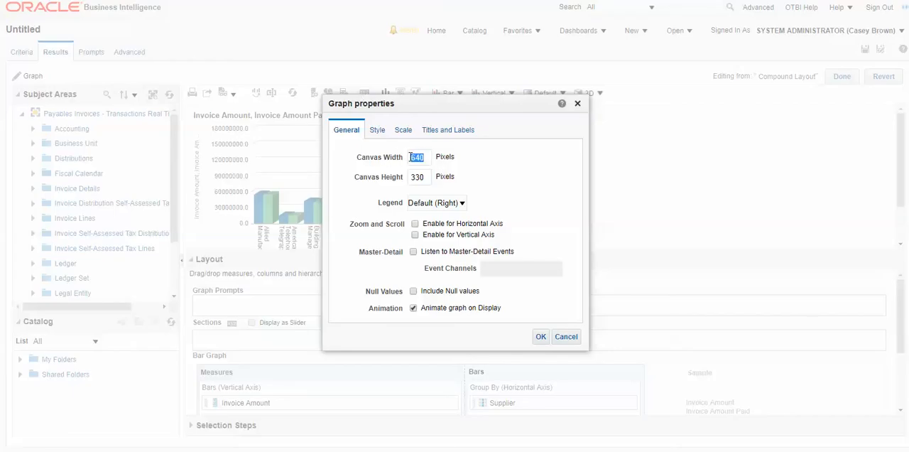
type("300")
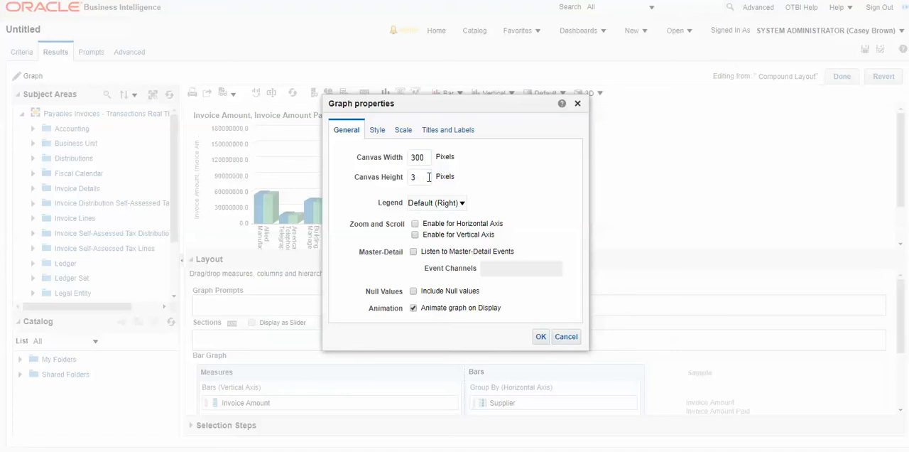
type("00")
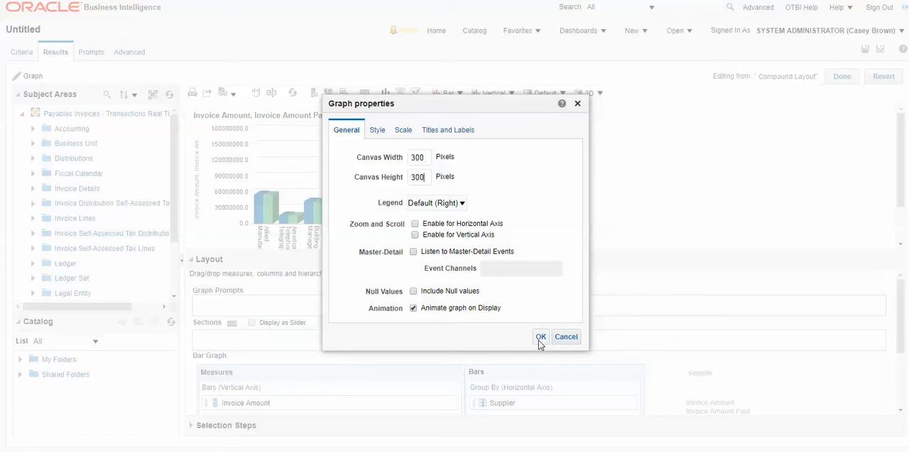
left_click(540, 336)
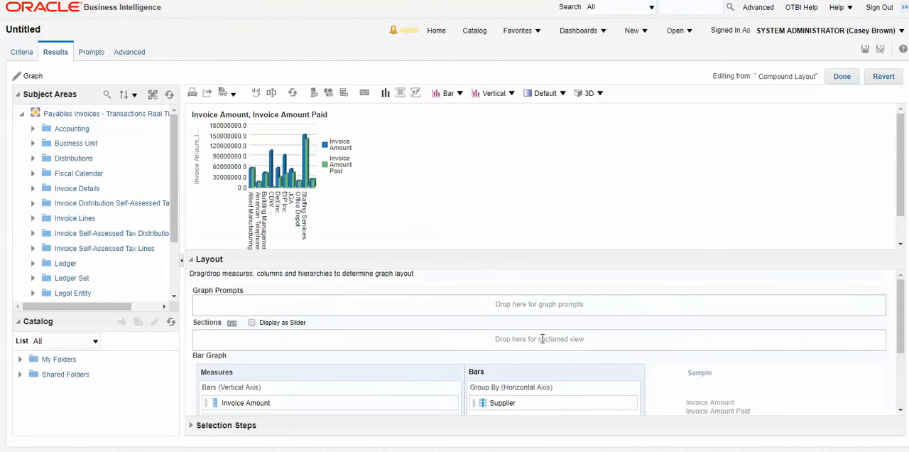
mouse_move(720, 275)
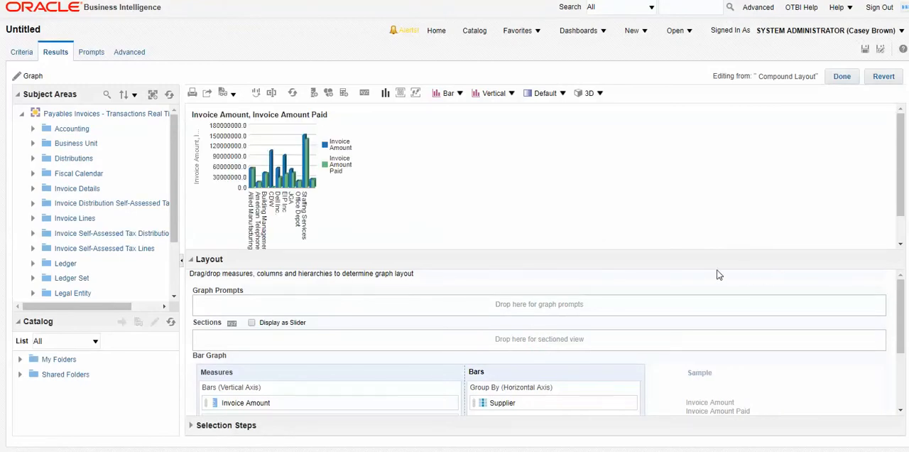
mouse_move(369, 95)
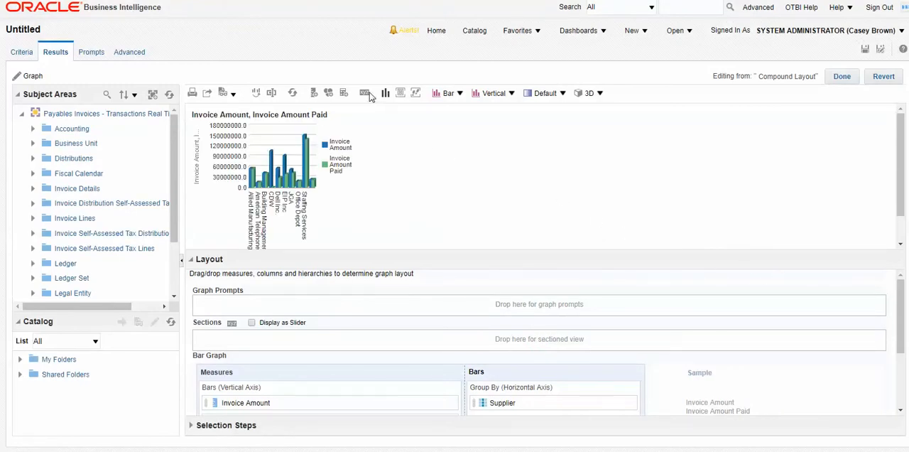
Step: Replace the measure-name graph title with the custom title 'Top 10 AP Supplier'
left_click(364, 92)
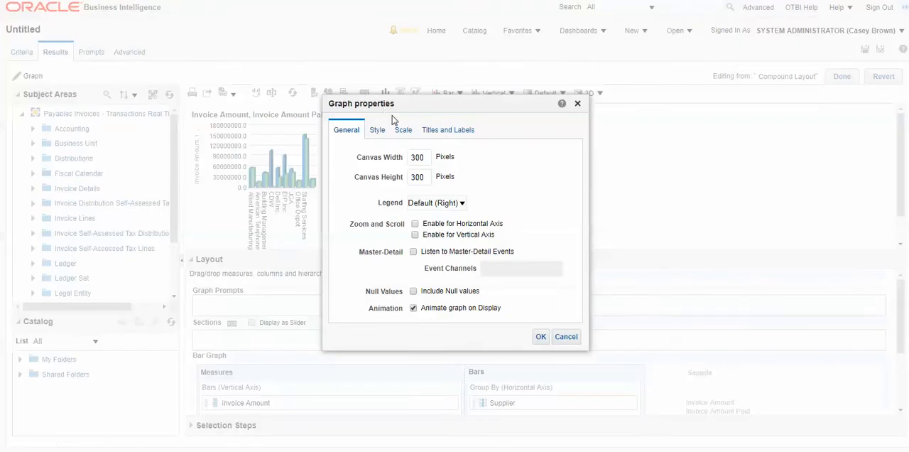
left_click(448, 130)
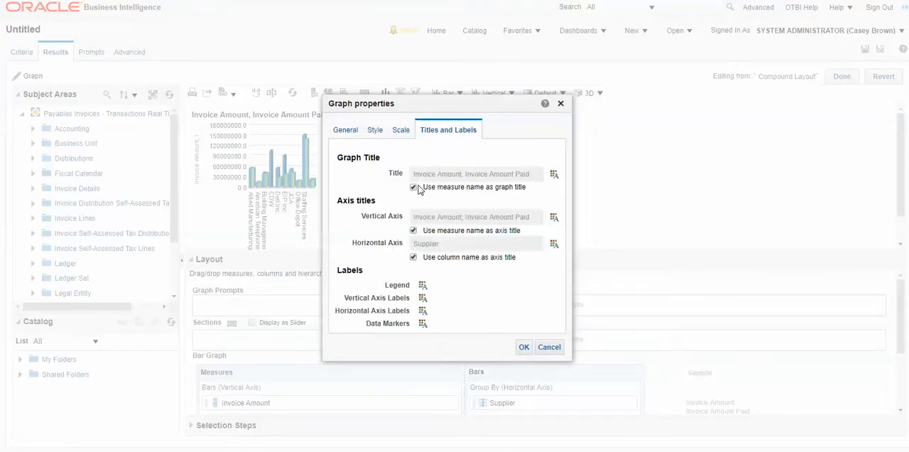
left_click(413, 187)
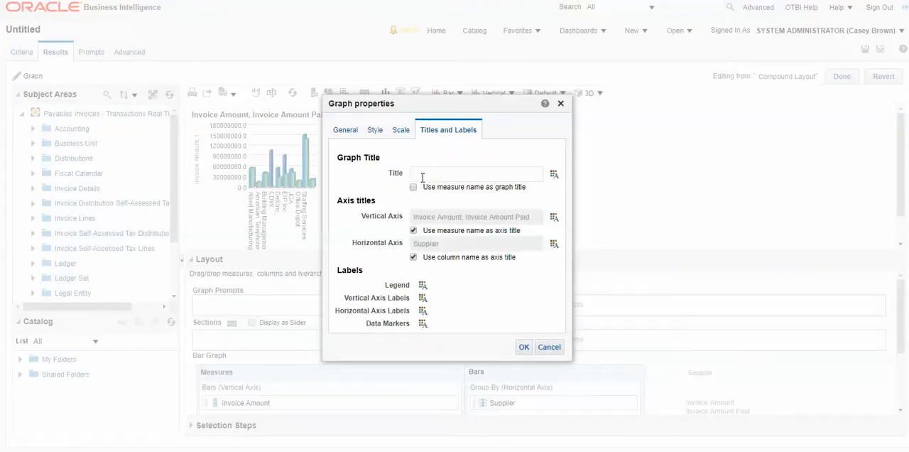
type("T")
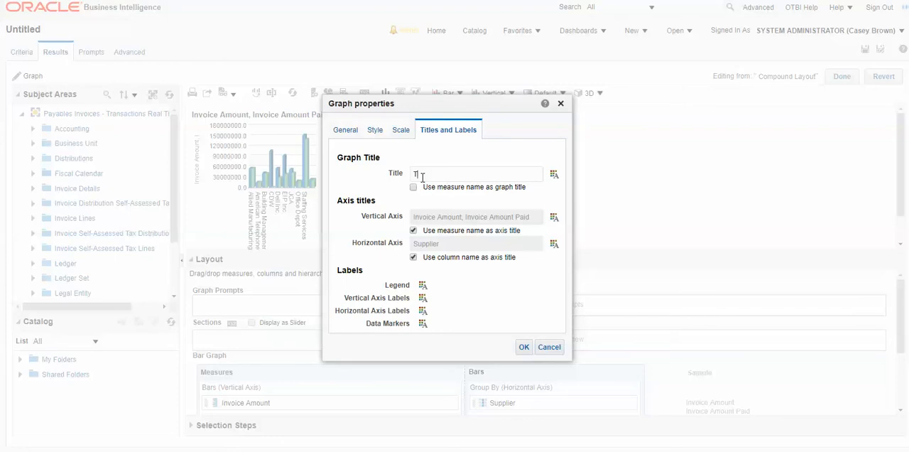
type("Top 10")
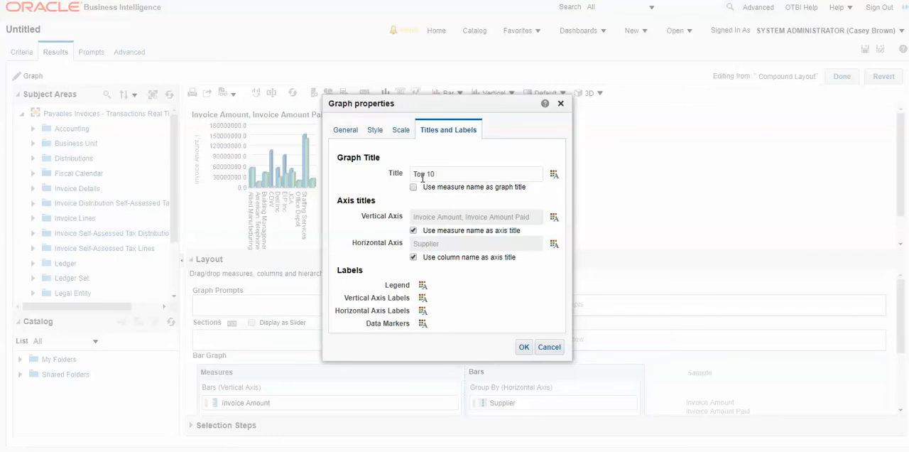
type("AP Supplier")
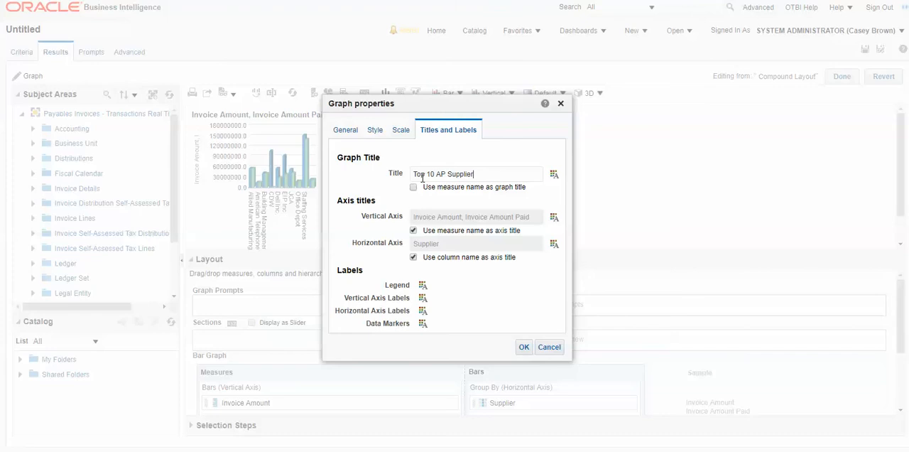
left_click(523, 347)
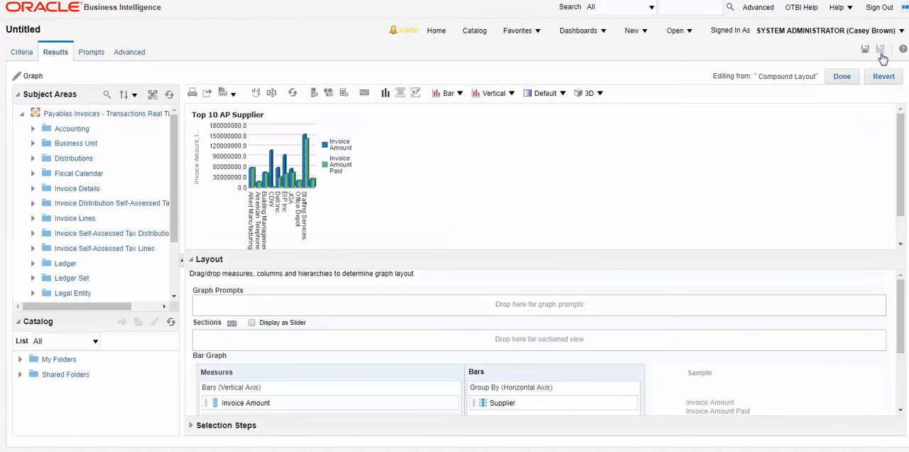
Step: Save the analysis as 'PM top 10' in Custom/Infolets, overwriting the existing one
left_click(881, 48)
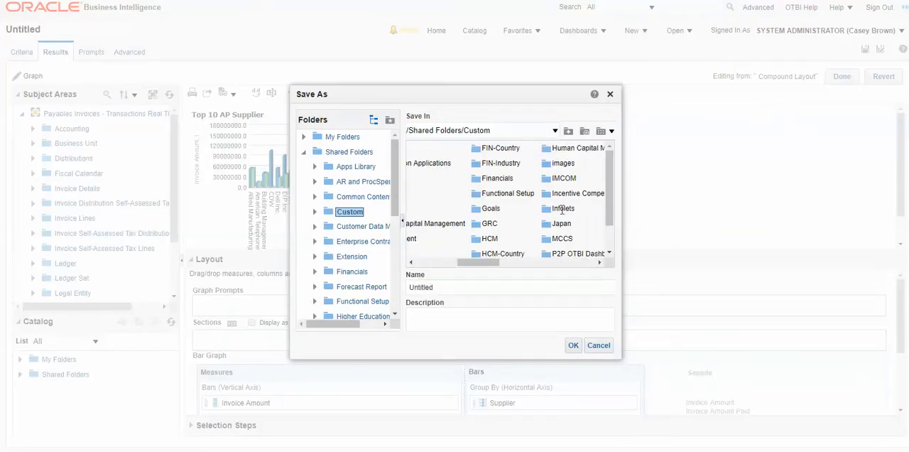
double_click(563, 208)
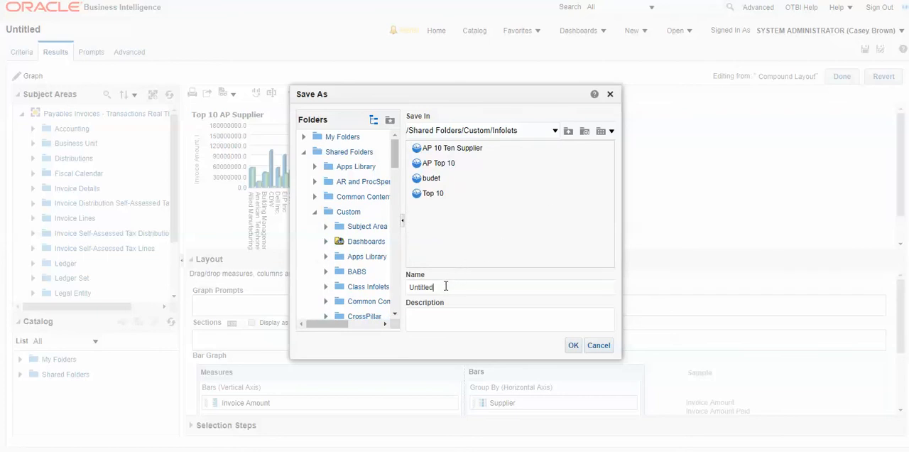
key("Backspace")
type("PM top 10")
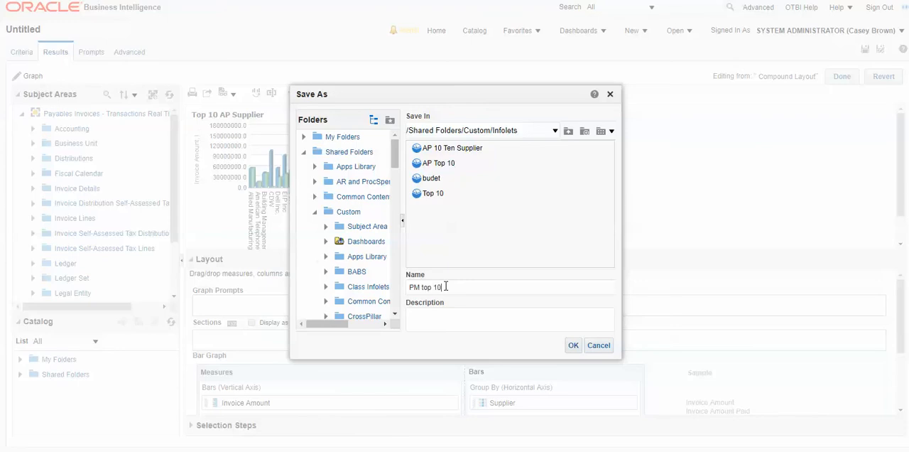
left_click(573, 345)
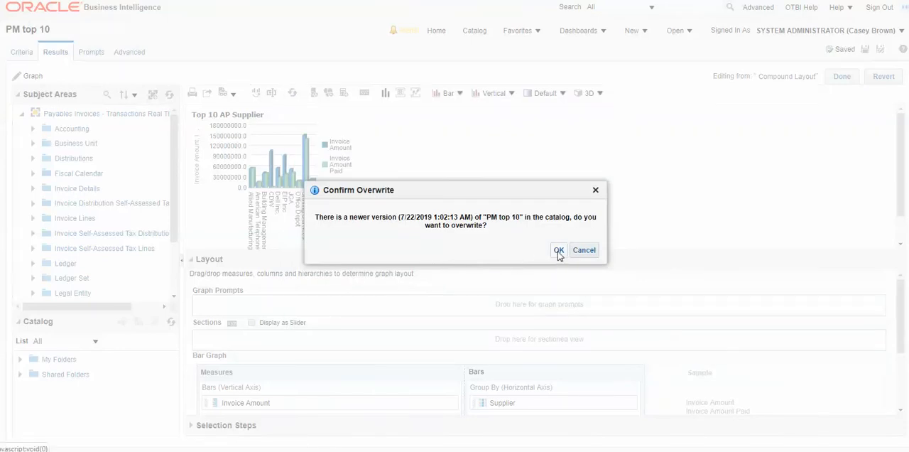
left_click(558, 250)
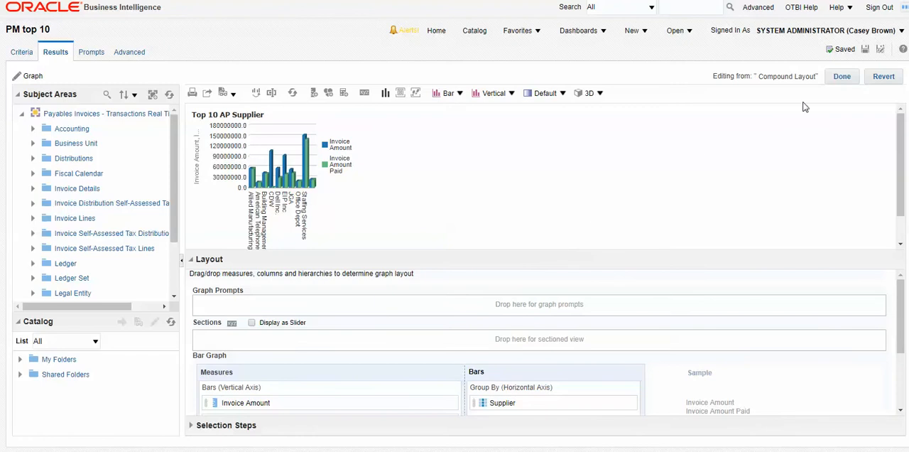
Step: Save the analysis again under the name 'PM2 top 10'
left_click(880, 49)
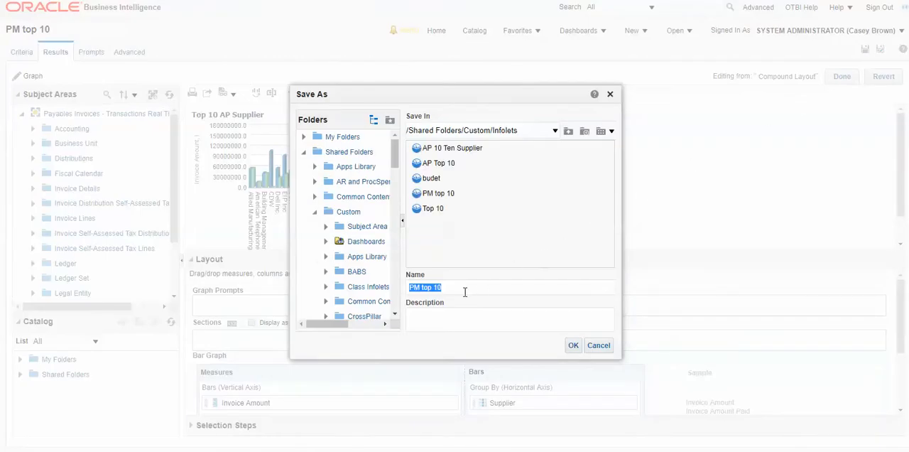
left_click(439, 287)
type("2")
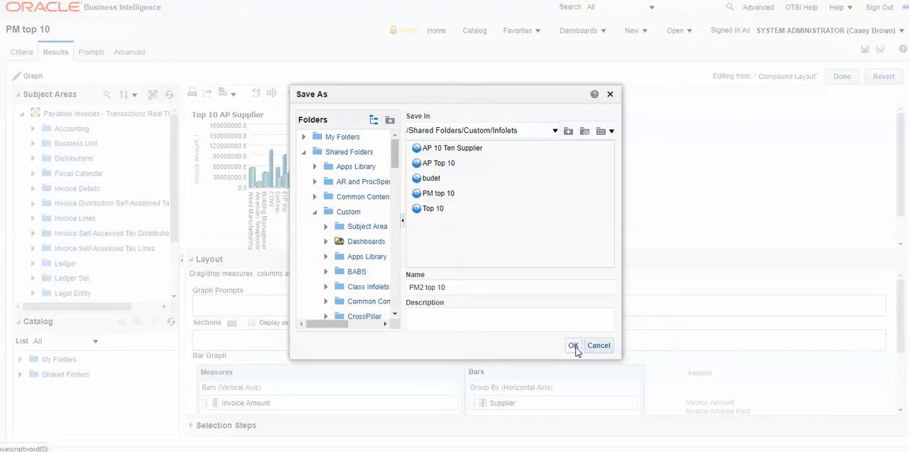
left_click(573, 345)
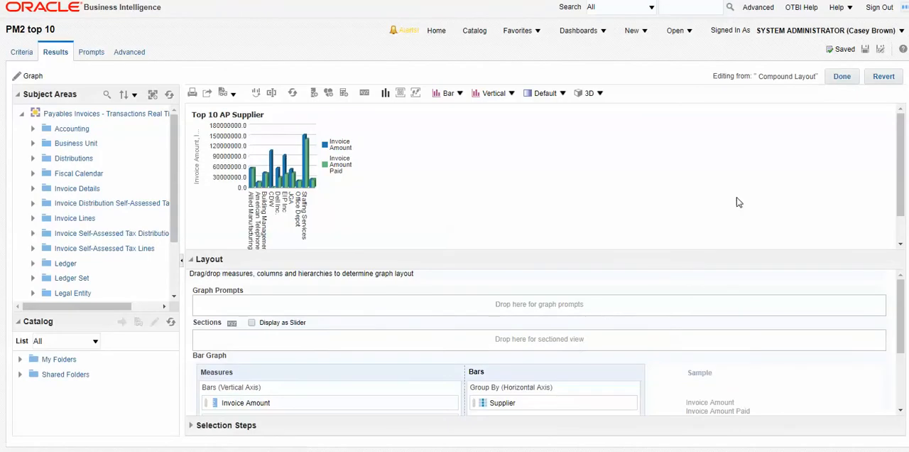
mouse_move(843, 76)
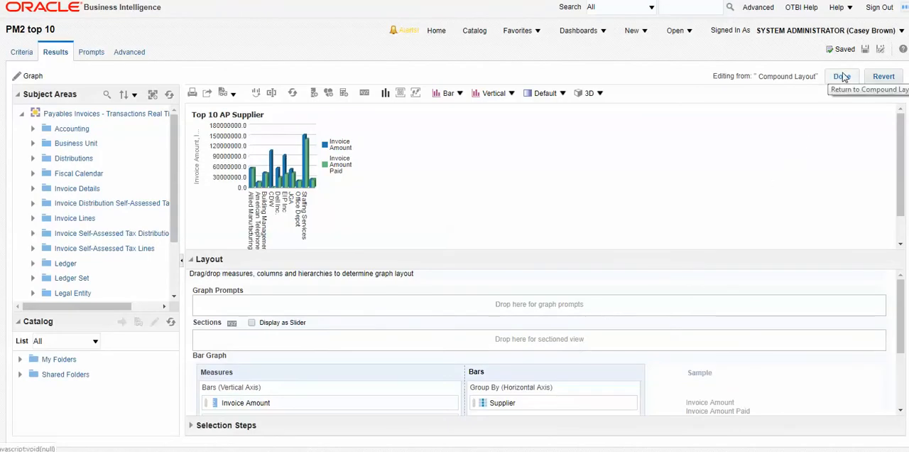
Step: Finish graph editing with Done, returning to the compound layout of PM2 top 10
left_click(842, 76)
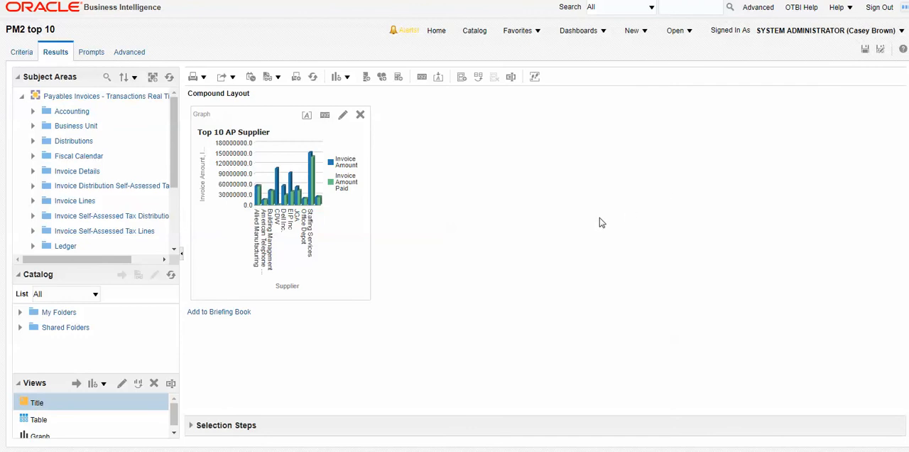
mouse_move(521, 257)
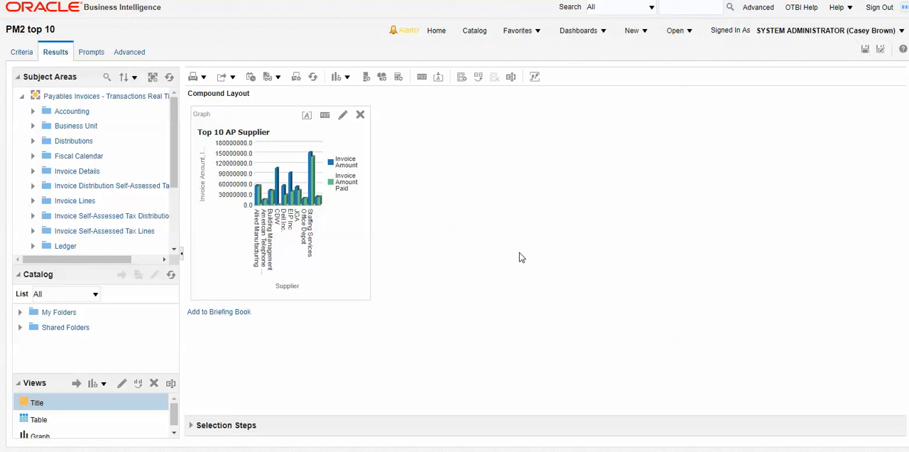
mouse_move(866, 63)
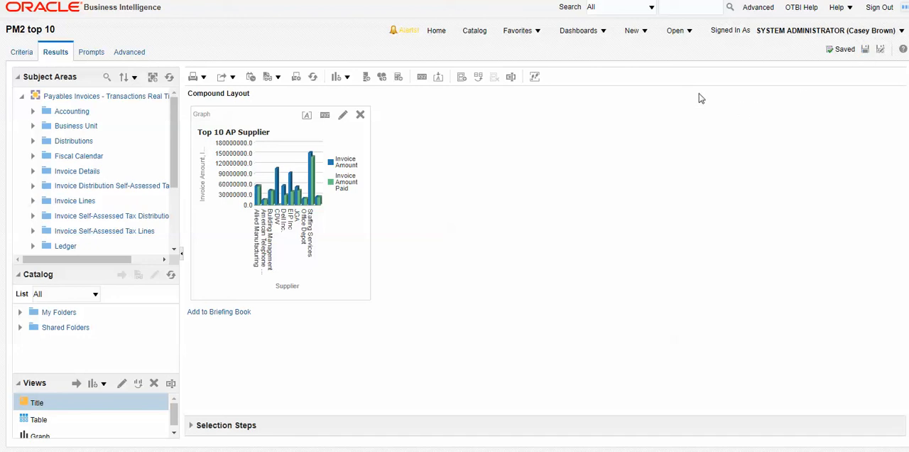
mouse_move(600, 81)
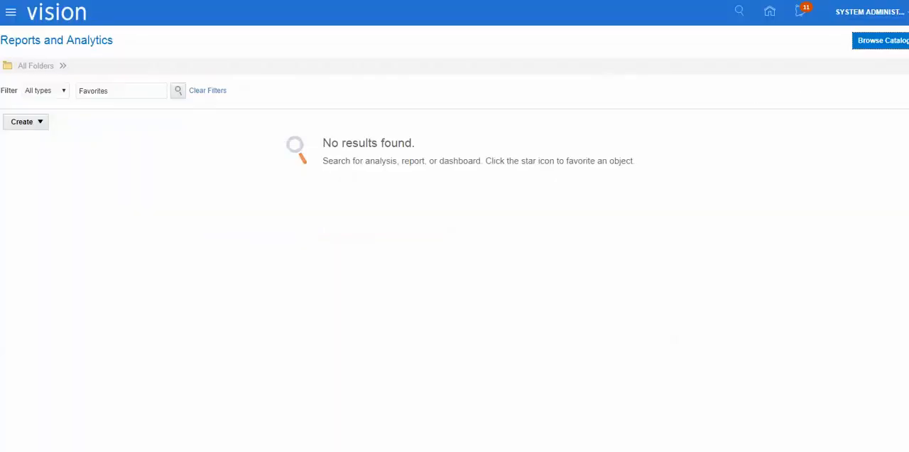
Step: From the home page, try Edit Pages and get the read-only Page Composer warning
left_click(769, 11)
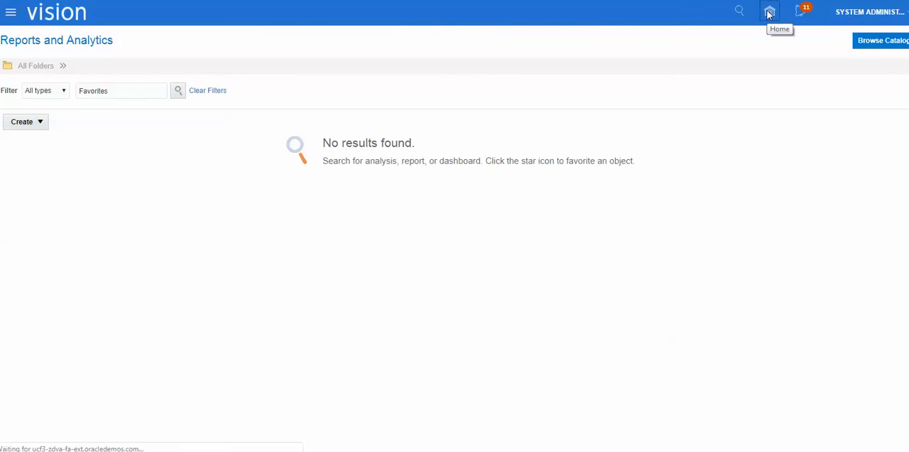
left_click(768, 11)
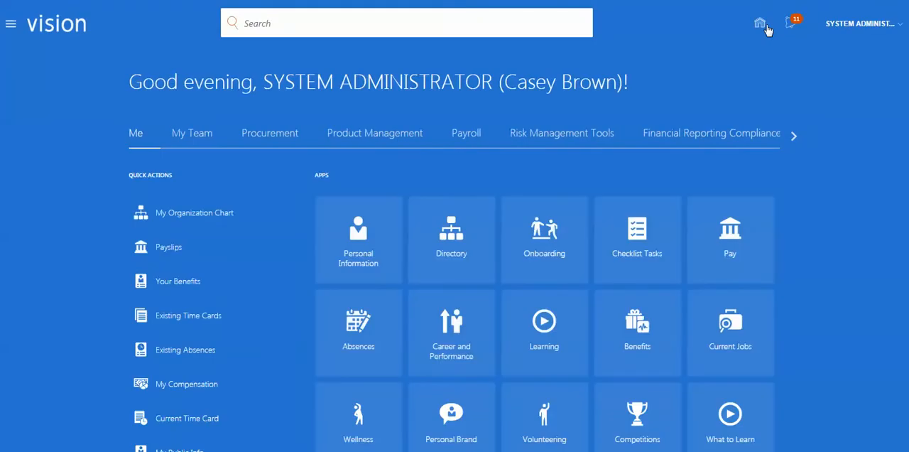
mouse_move(861, 23)
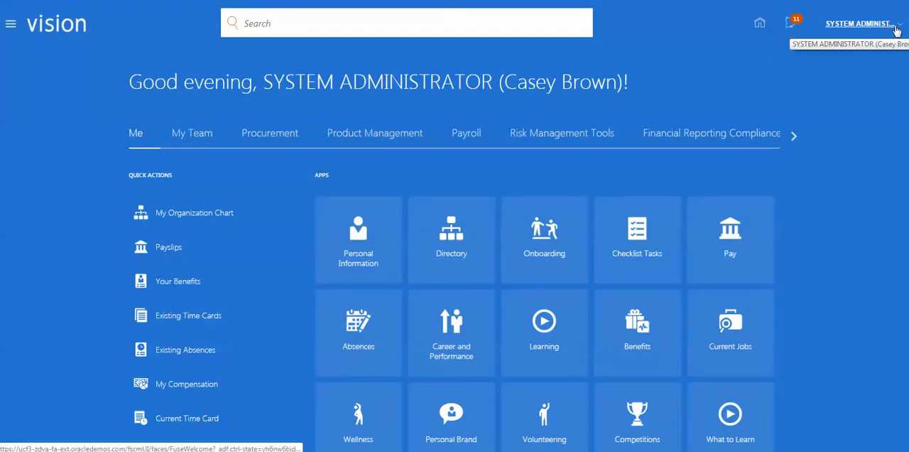
left_click(859, 23)
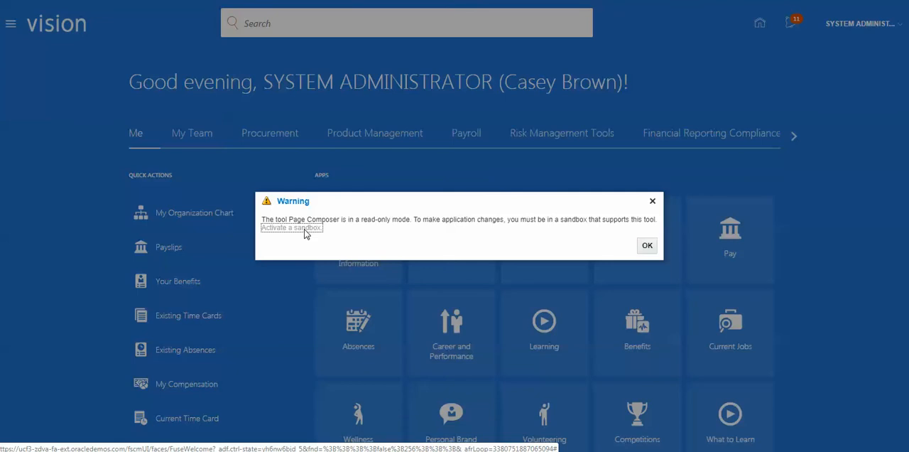
Step: Enter the pm08 sandbox so Sandbox Mode is set to Edit
left_click(291, 227)
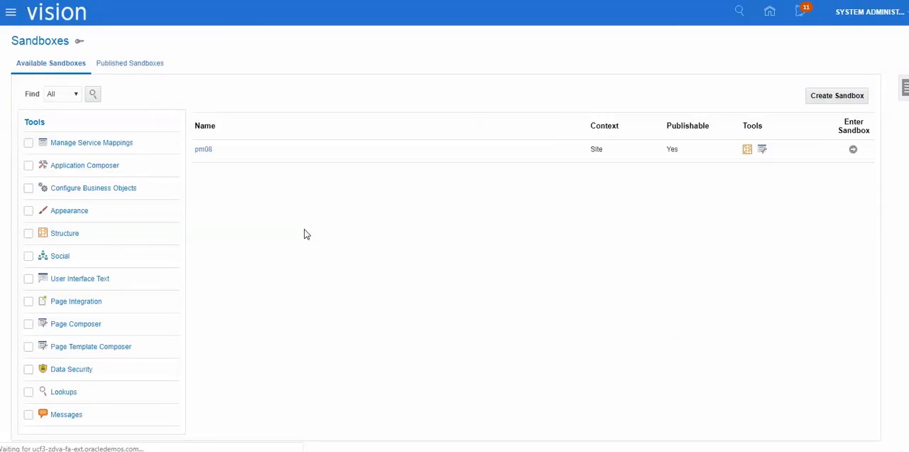
mouse_move(669, 196)
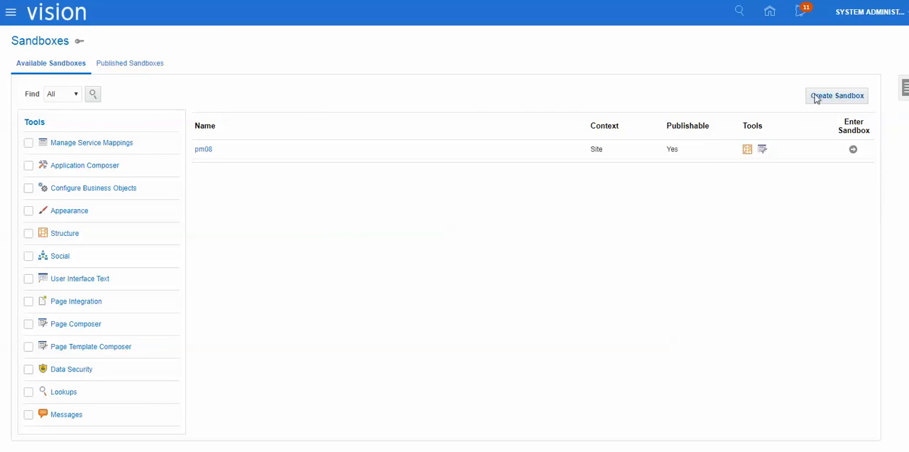
mouse_move(613, 196)
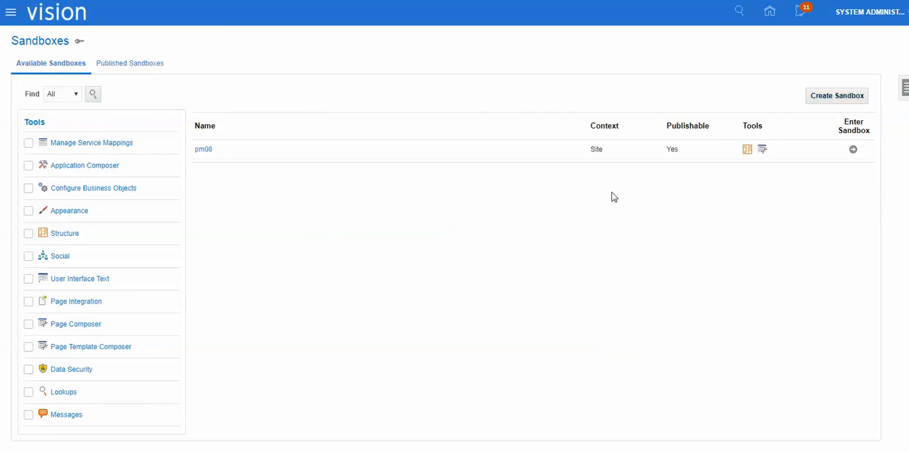
mouse_move(110, 302)
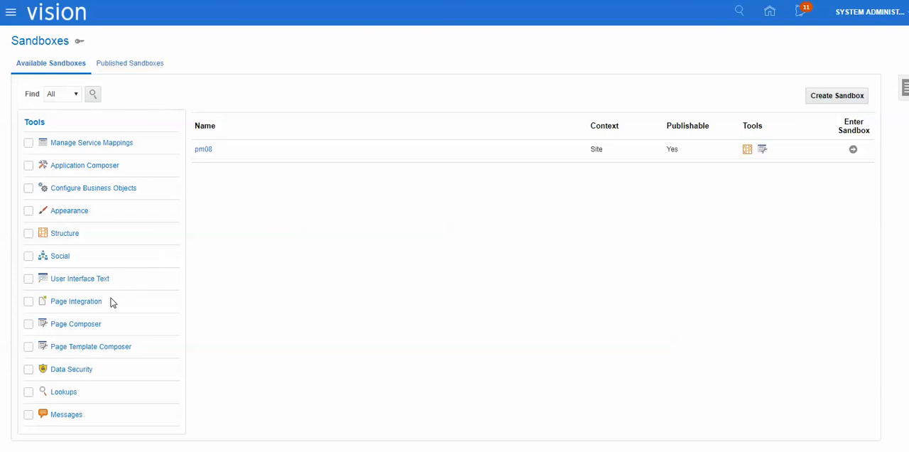
mouse_move(83, 301)
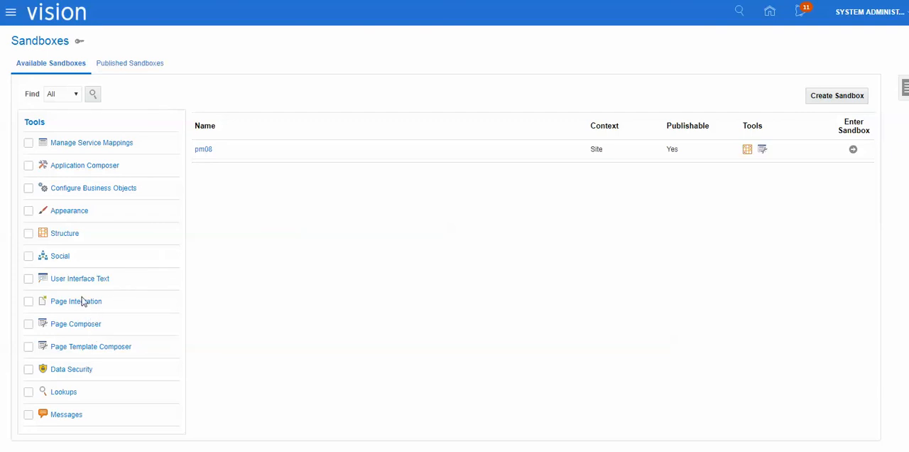
mouse_move(848, 166)
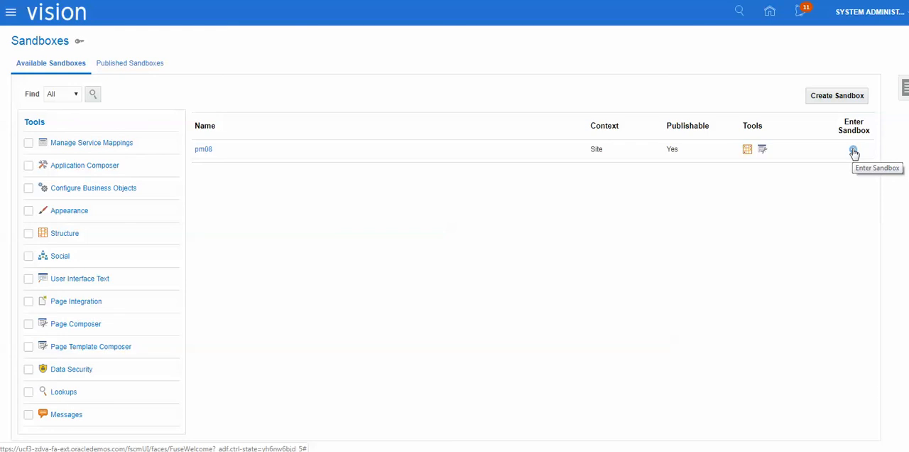
left_click(855, 149)
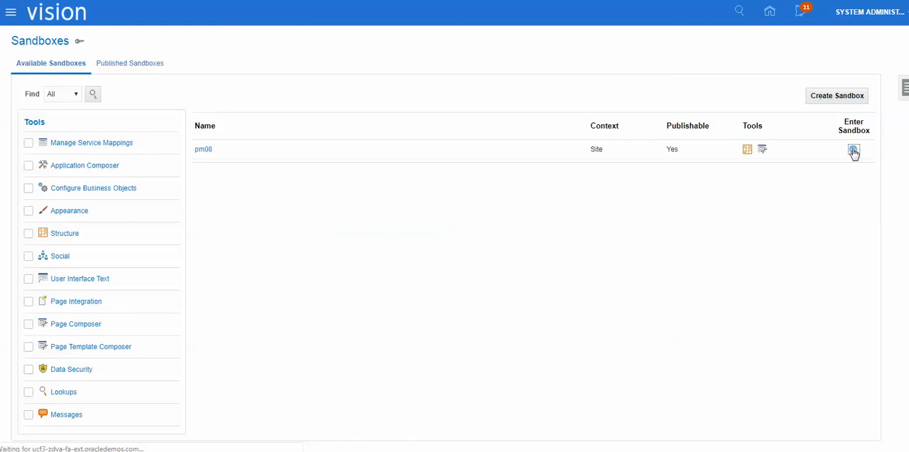
left_click(853, 149)
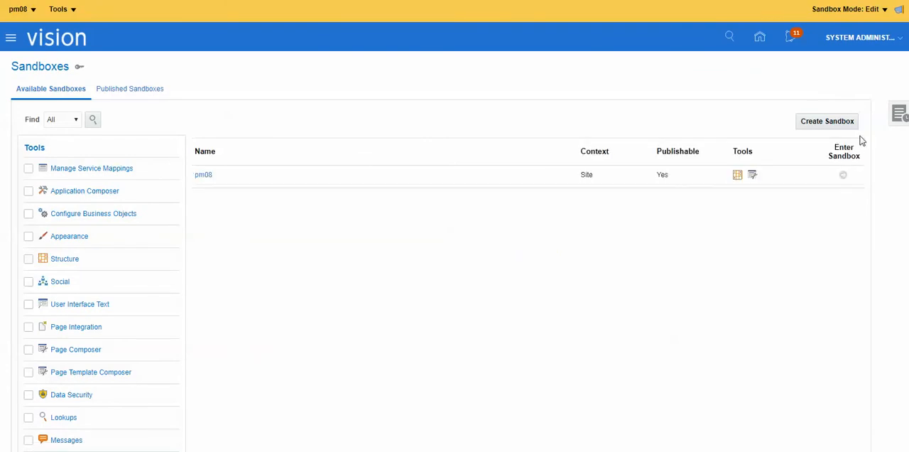
Step: Open the home page in Page Composer within the pm08 sandbox
left_click(759, 37)
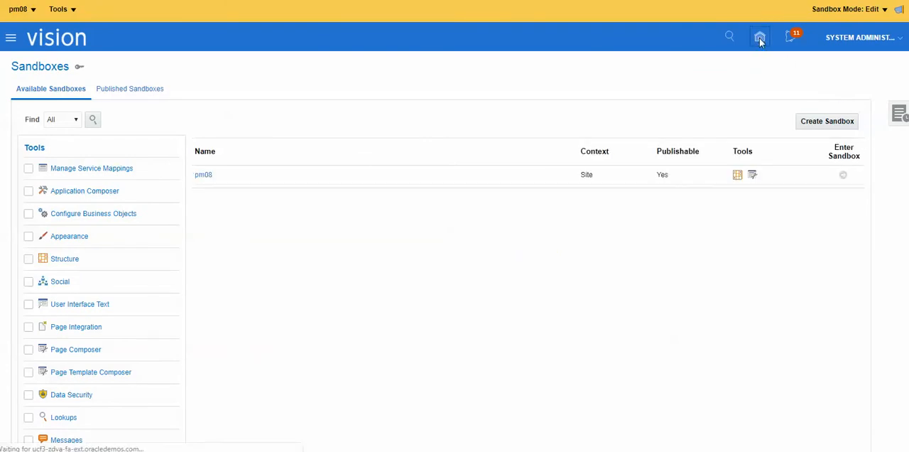
left_click(759, 37)
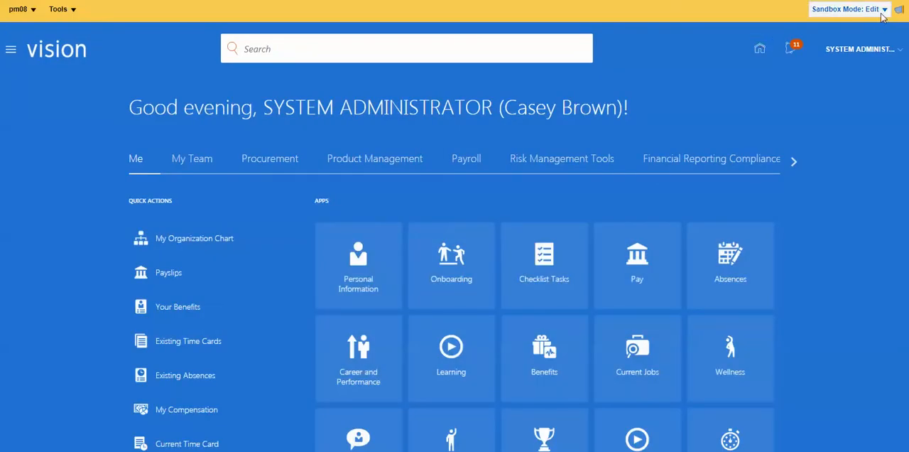
left_click(860, 49)
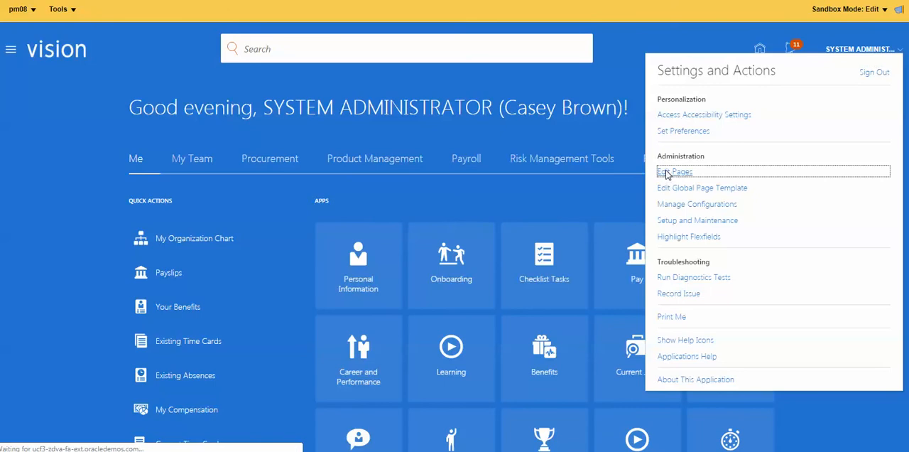
left_click(675, 172)
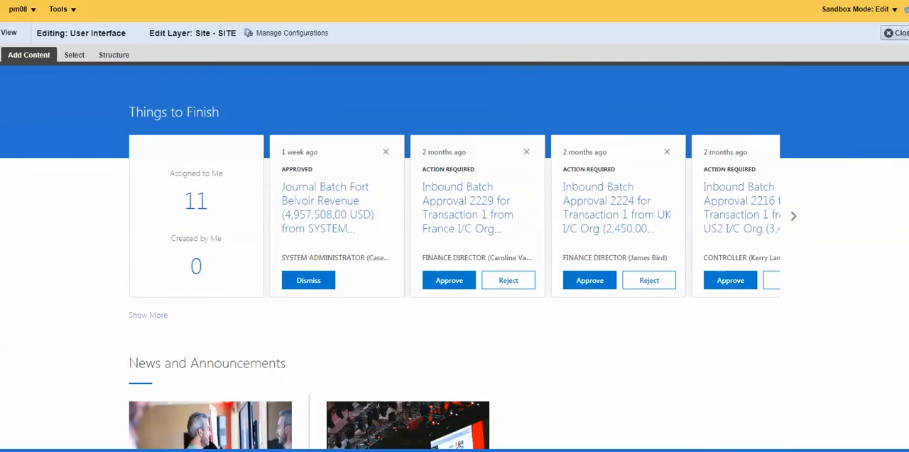
Step: Scroll to the Analytics section and list its Cash Management infolets
scroll("down", 3)
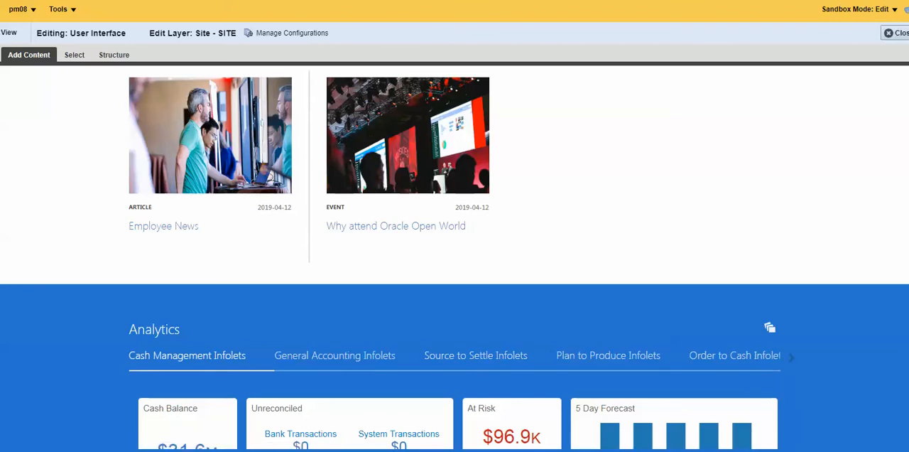
scroll("down", 3)
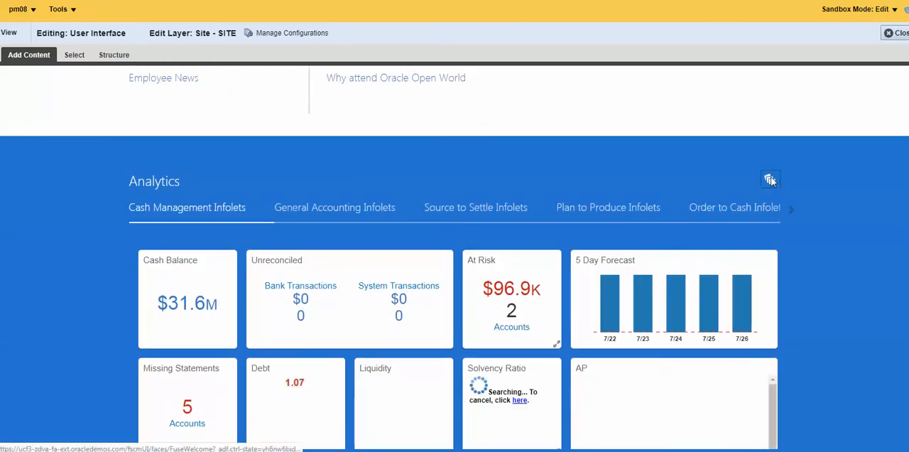
left_click(770, 179)
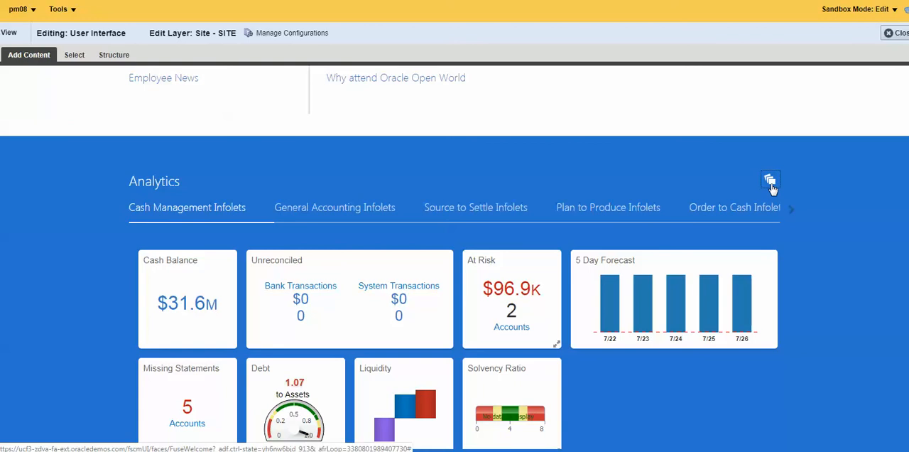
left_click(770, 180)
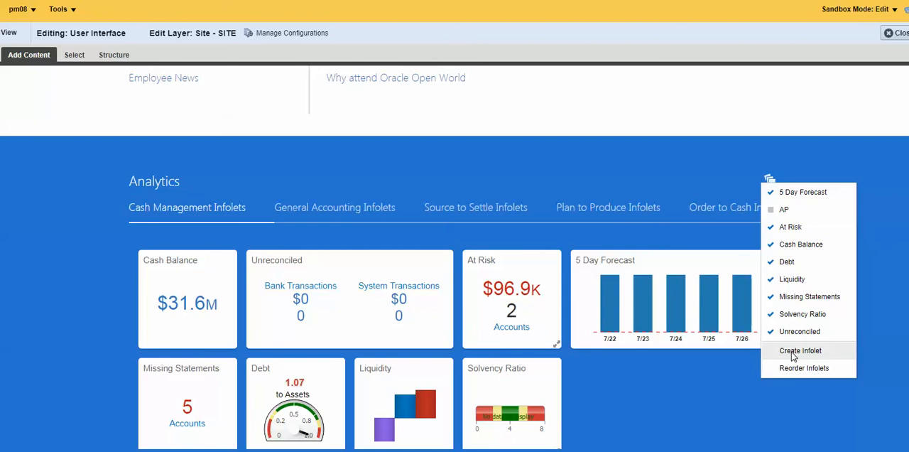
Step: Create an infolet titled 'AP Top 10 Example' with 2 x 2 dimensions and save it
left_click(800, 350)
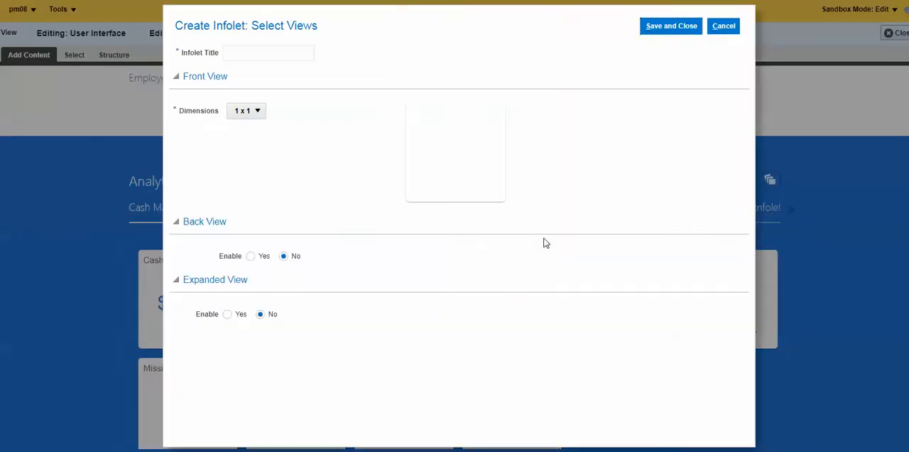
left_click(268, 53)
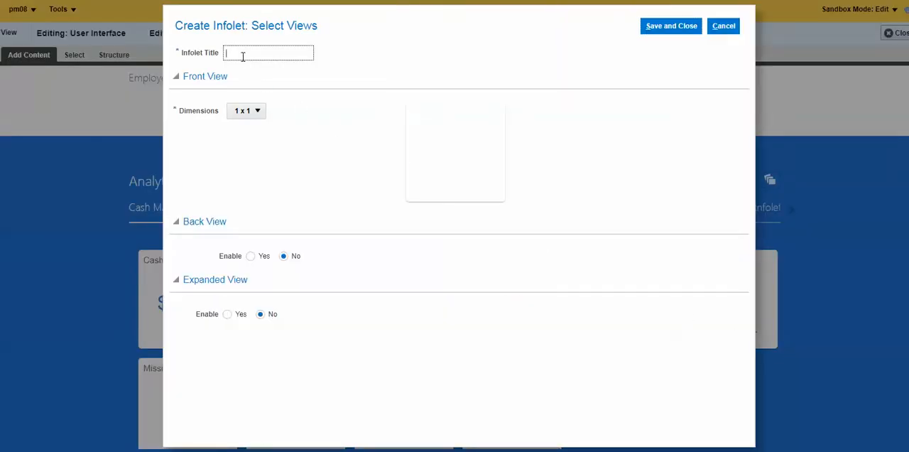
type("AP")
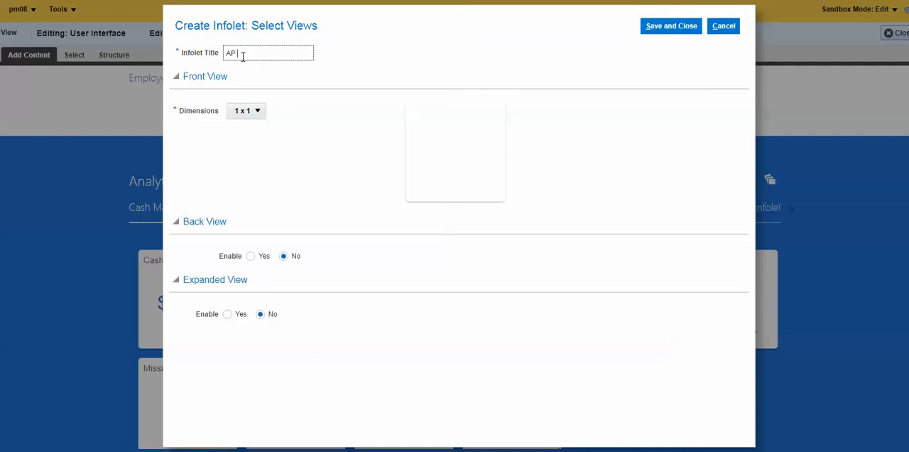
type("Top 10")
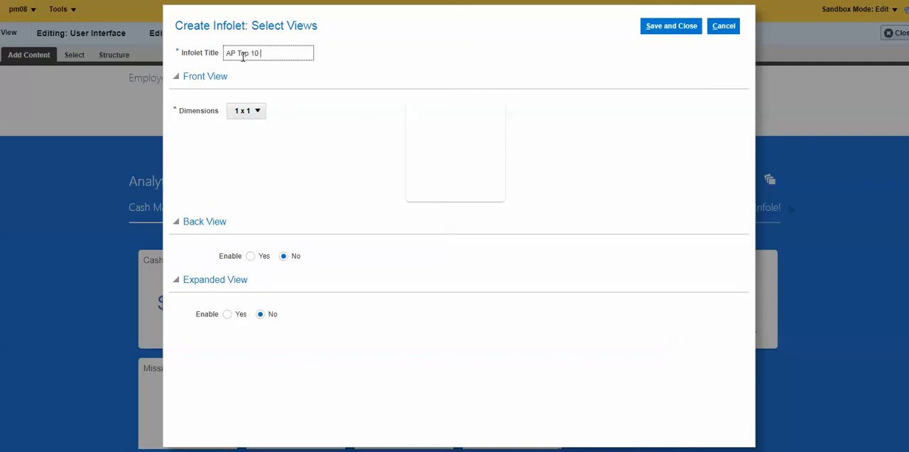
type("Example")
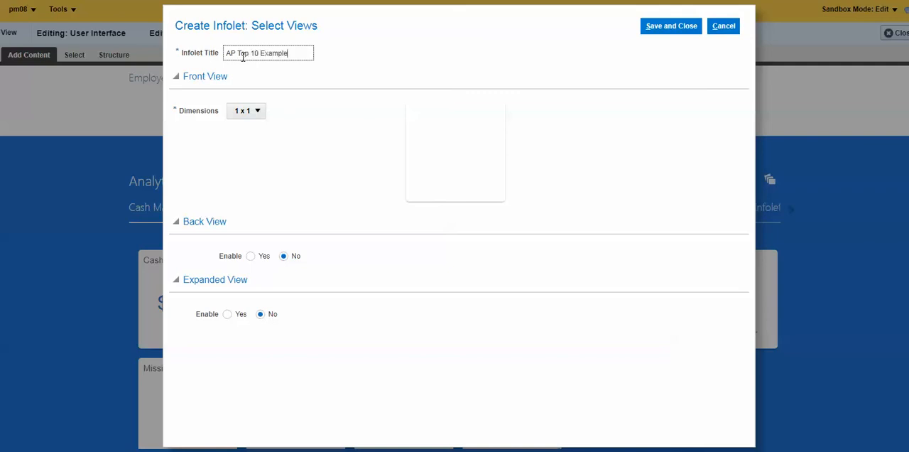
left_click(247, 110)
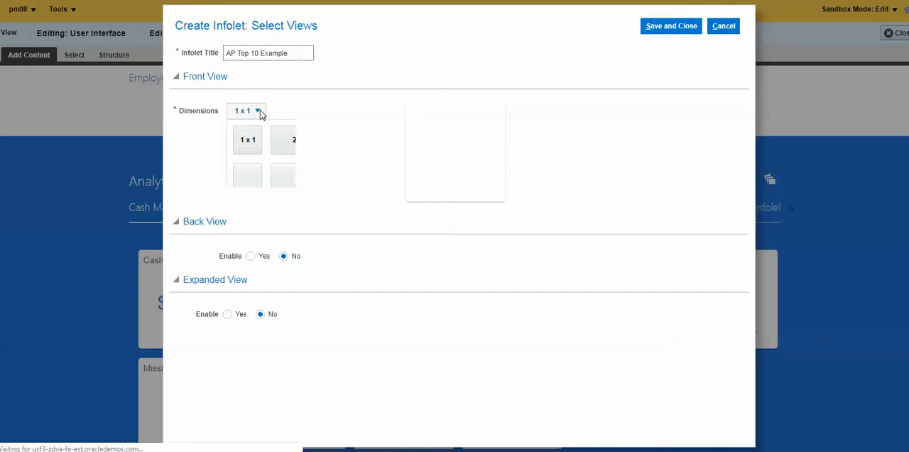
left_click(257, 110)
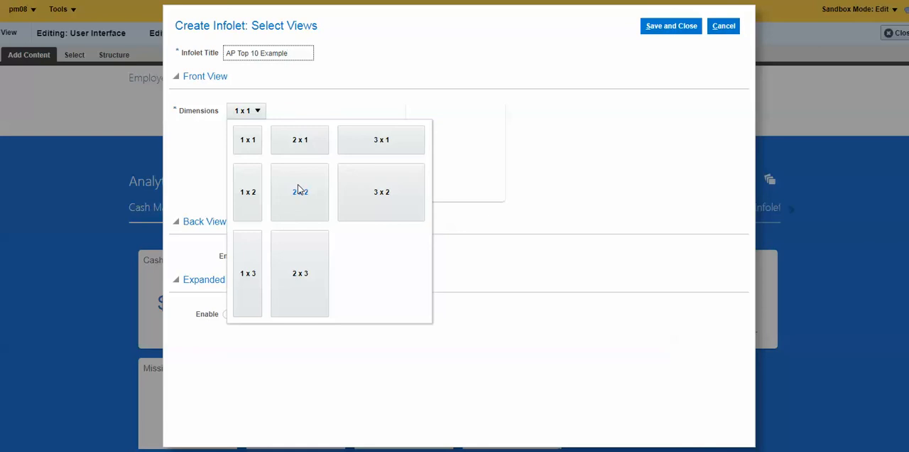
left_click(299, 191)
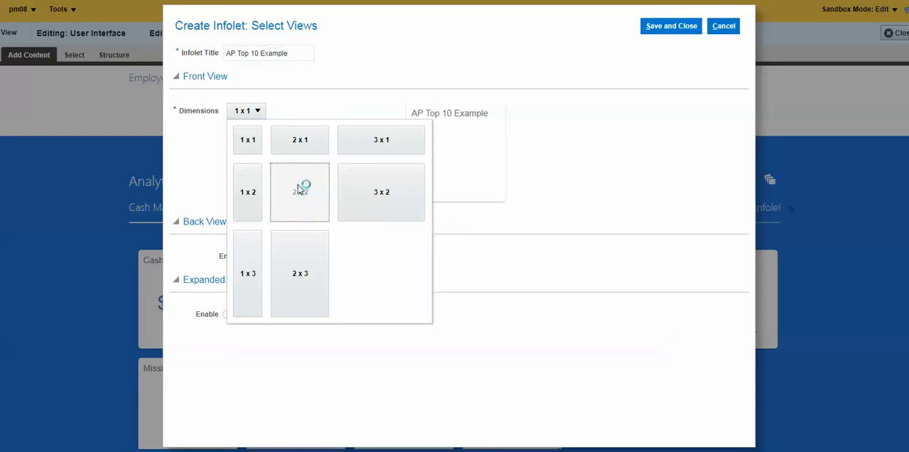
left_click(299, 192)
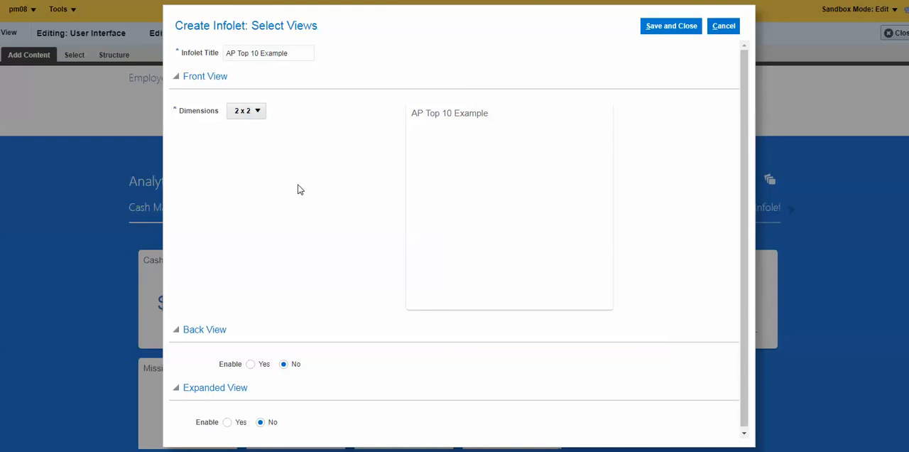
mouse_move(262, 353)
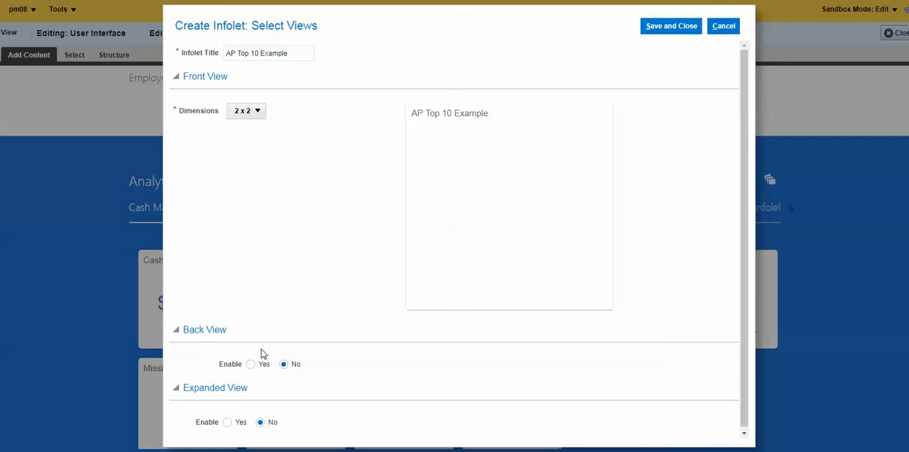
mouse_move(573, 150)
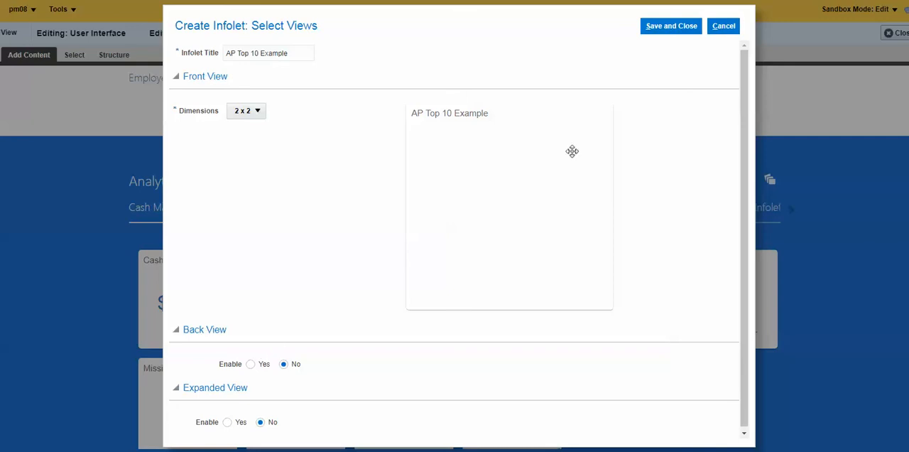
mouse_move(676, 44)
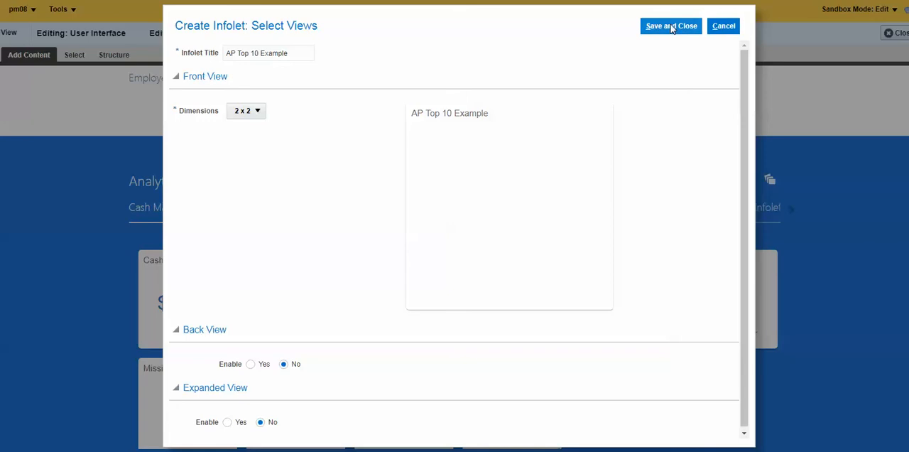
left_click(671, 25)
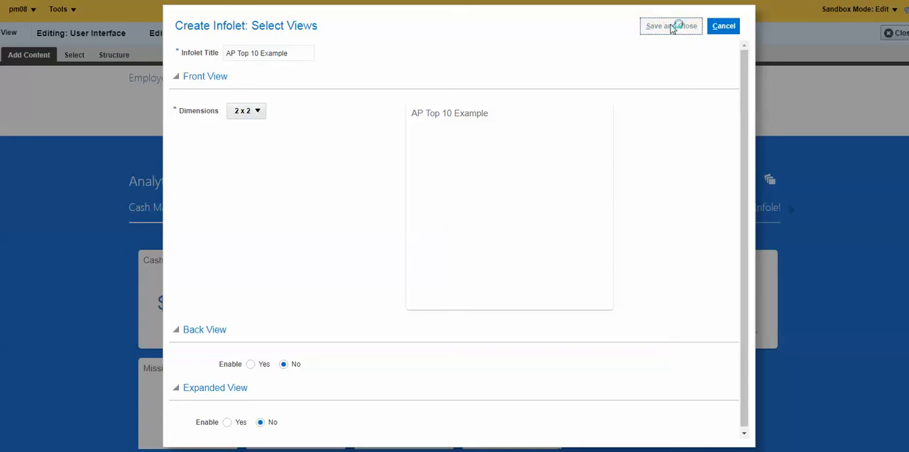
left_click(666, 26)
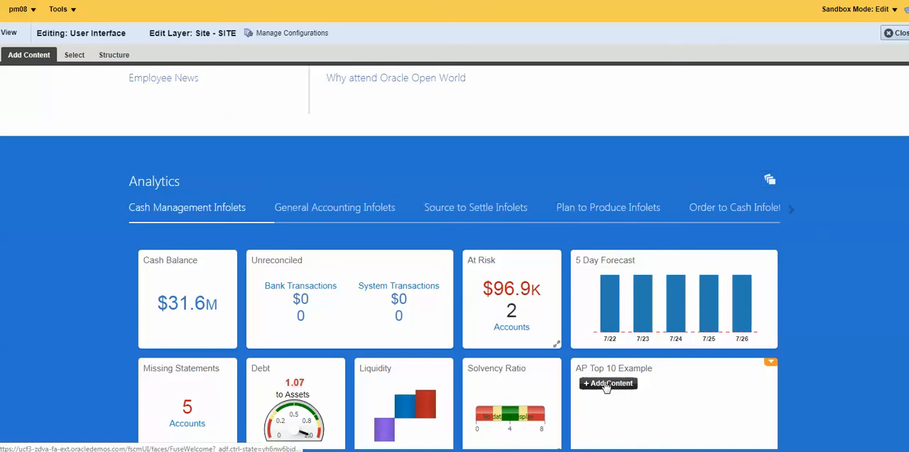
Step: Add content to AP Top 10 Example, browsing Reports and Analytics shared folders to Infolets
left_click(608, 383)
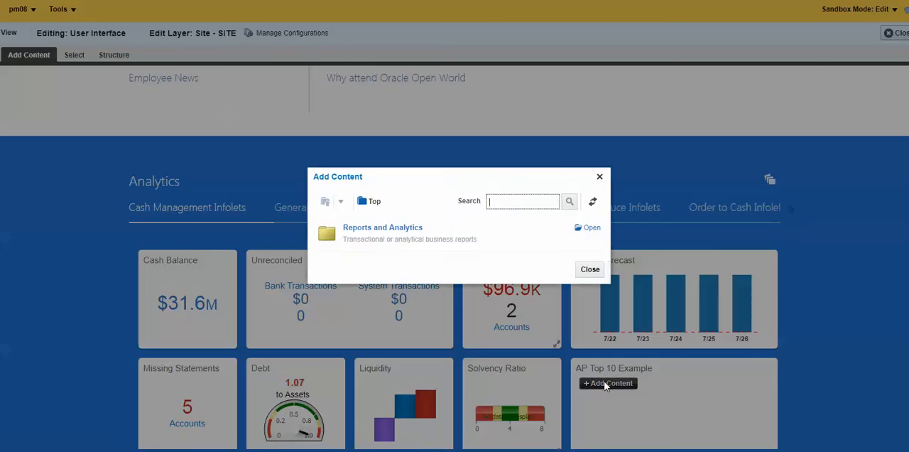
mouse_move(425, 260)
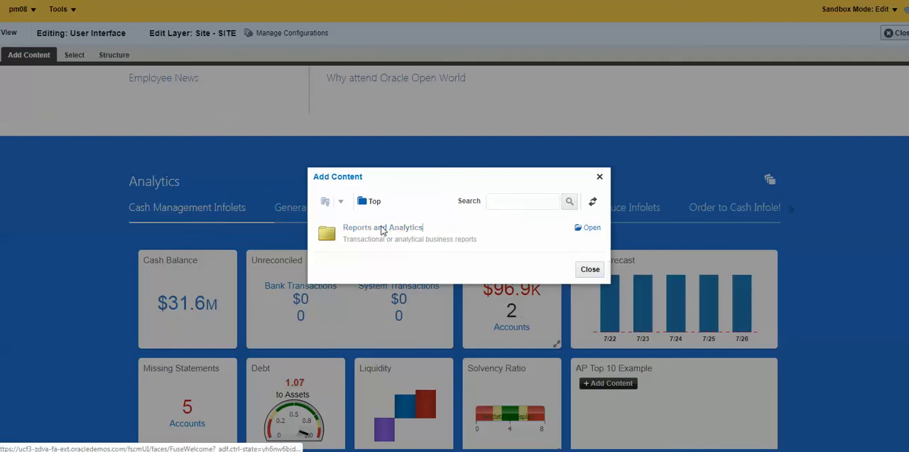
left_click(383, 227)
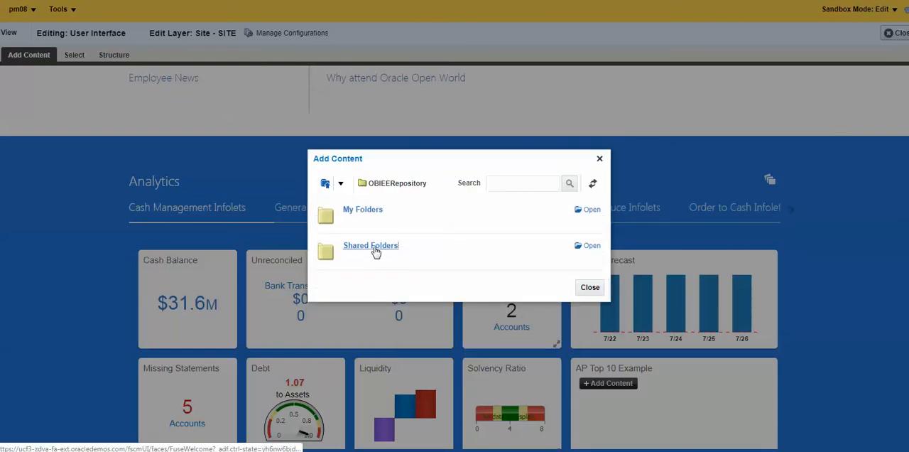
left_click(371, 245)
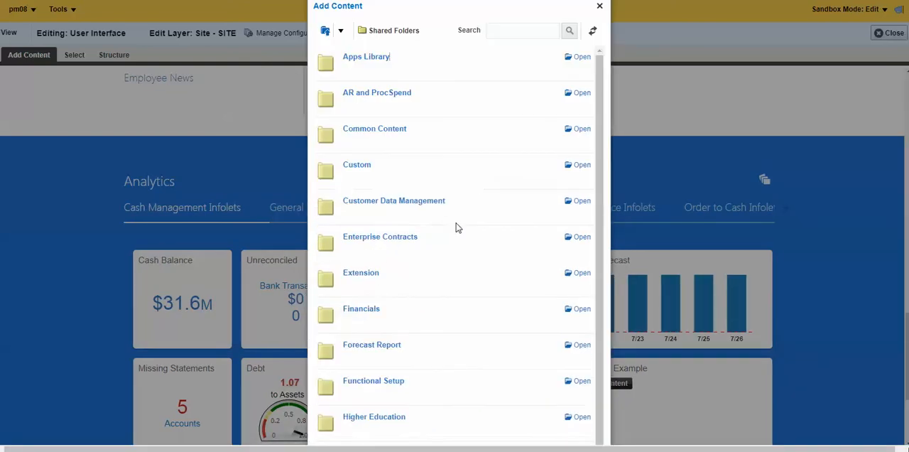
mouse_move(375, 162)
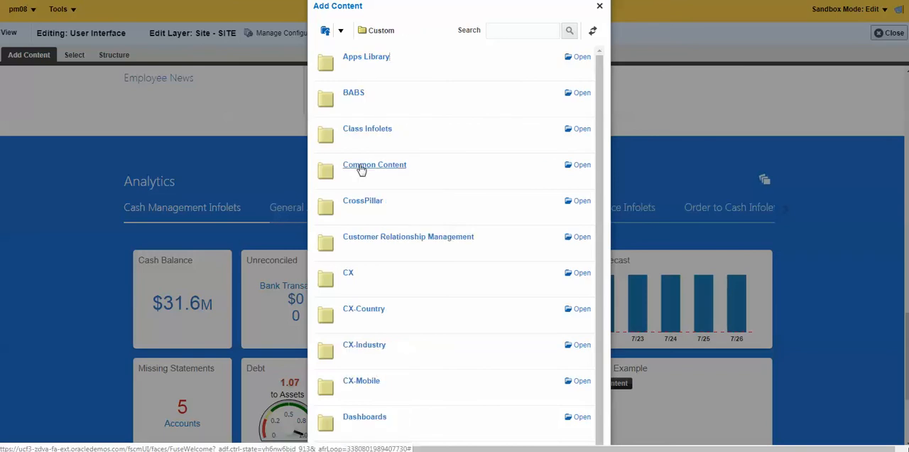
mouse_move(708, 215)
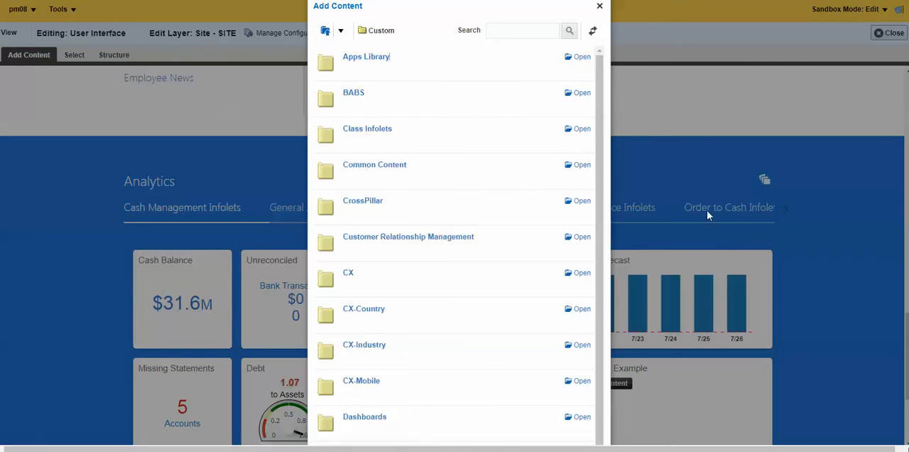
scroll("down", 3)
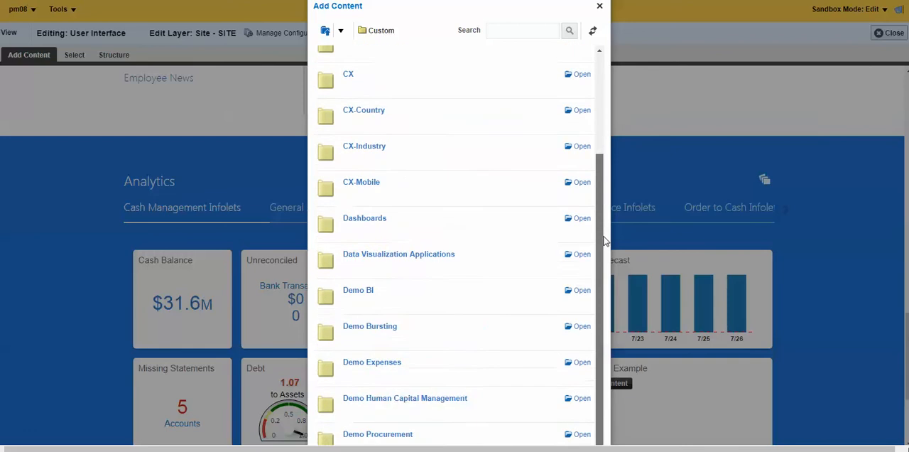
scroll("down", 3)
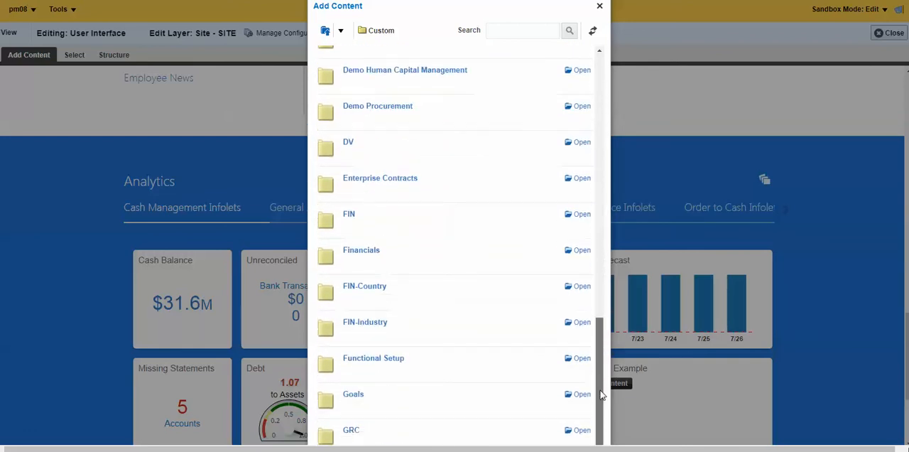
scroll("down", 3)
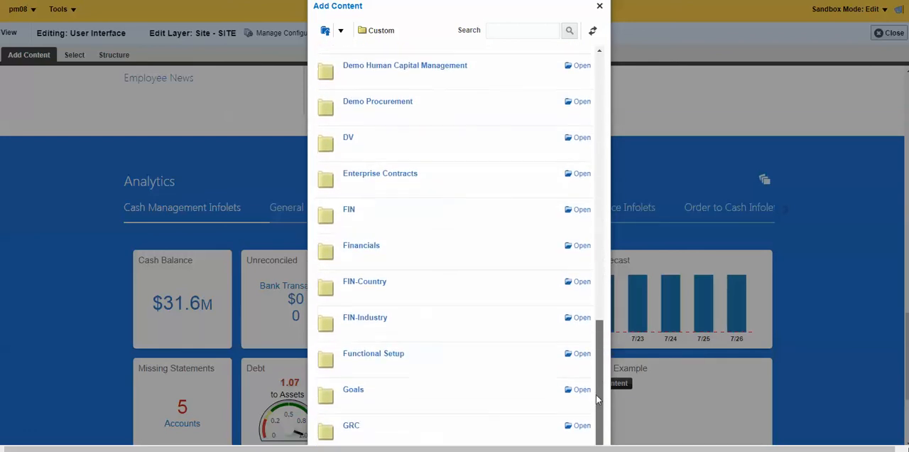
scroll("down", 3)
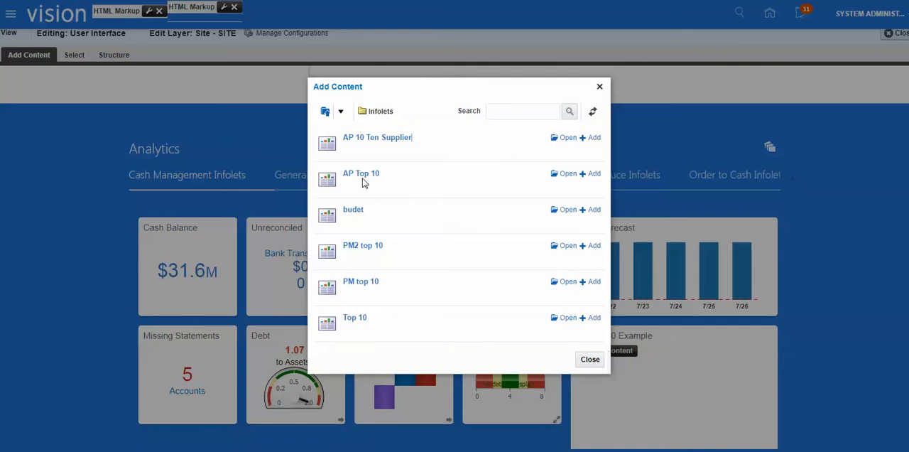
mouse_move(561, 248)
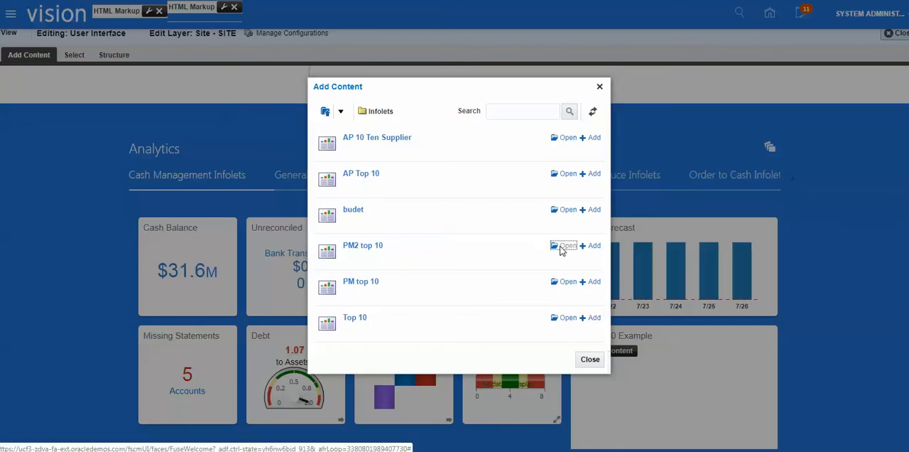
Step: Add the Top 10 AP Supplier chart from PM2 top 10, then close the catalog
left_click(563, 245)
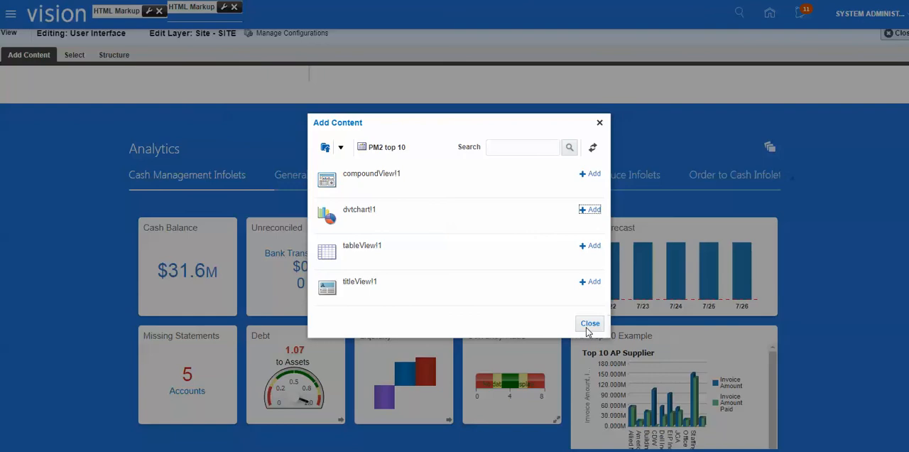
left_click(589, 323)
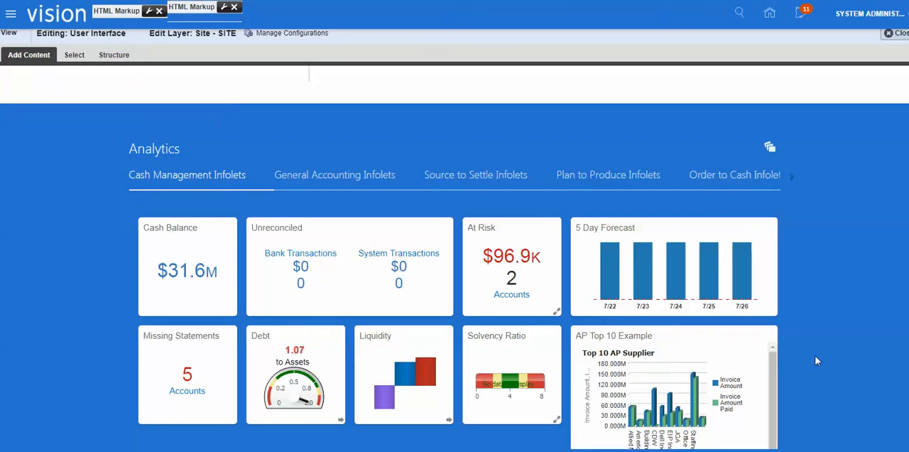
mouse_move(814, 358)
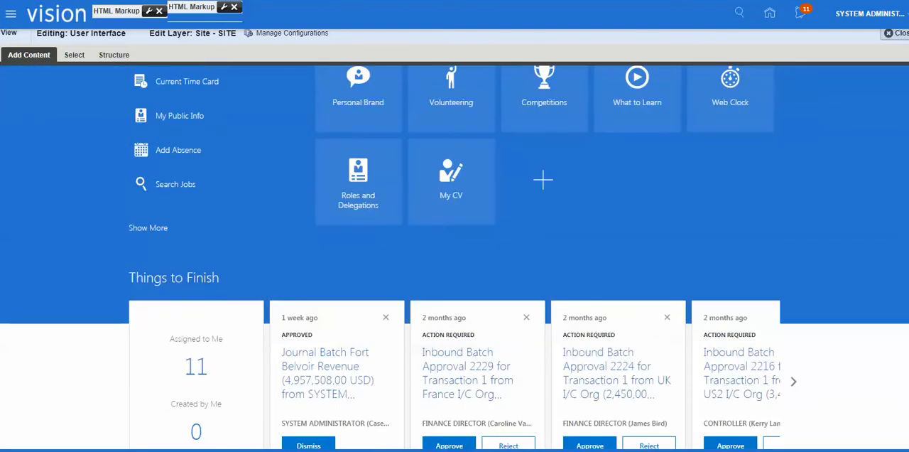
Step: Scroll to check the AP Top 10 Example infolet, then close Page Composer
scroll("down", 3)
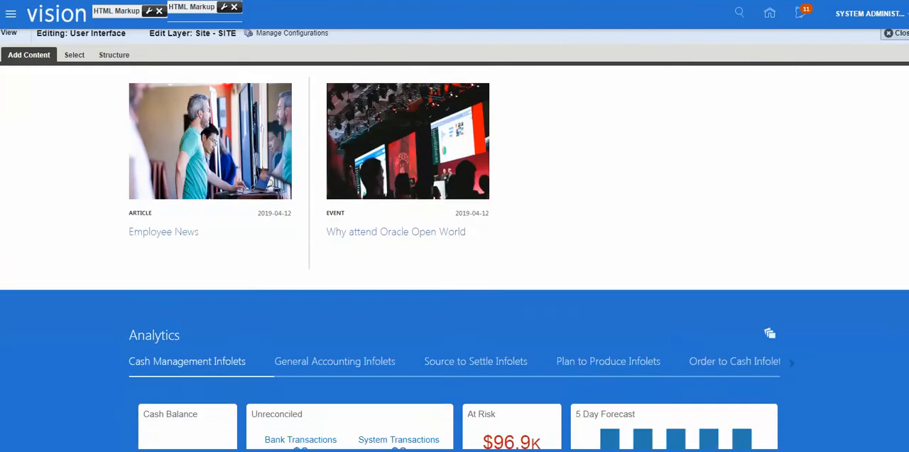
scroll("down", 3)
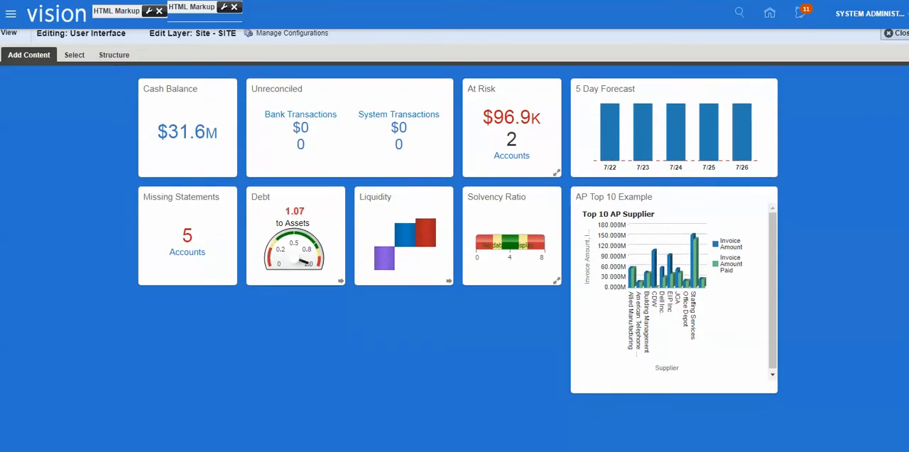
mouse_move(865, 223)
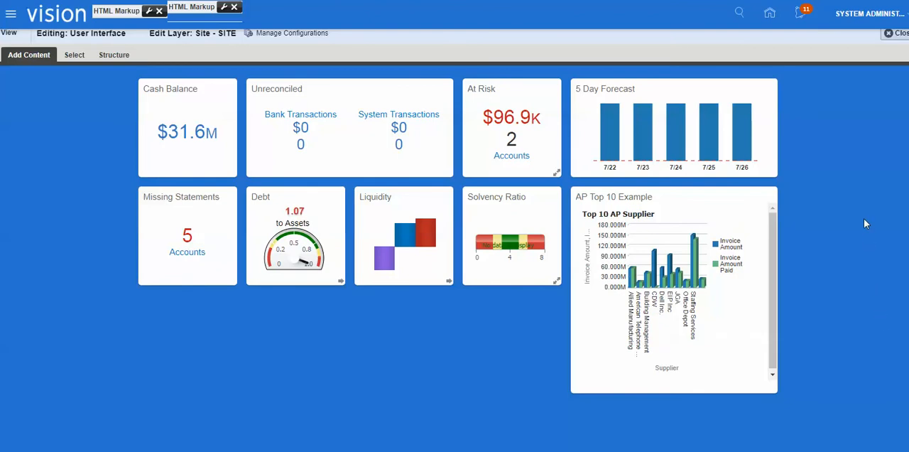
mouse_move(877, 36)
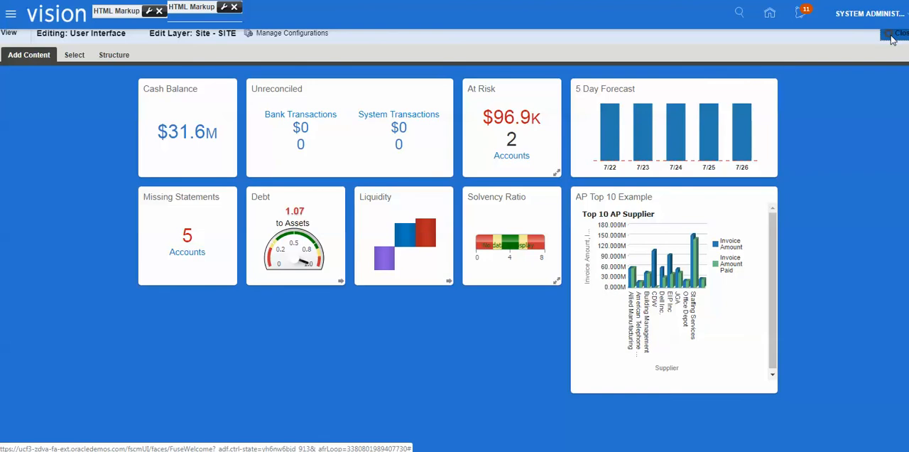
left_click(900, 34)
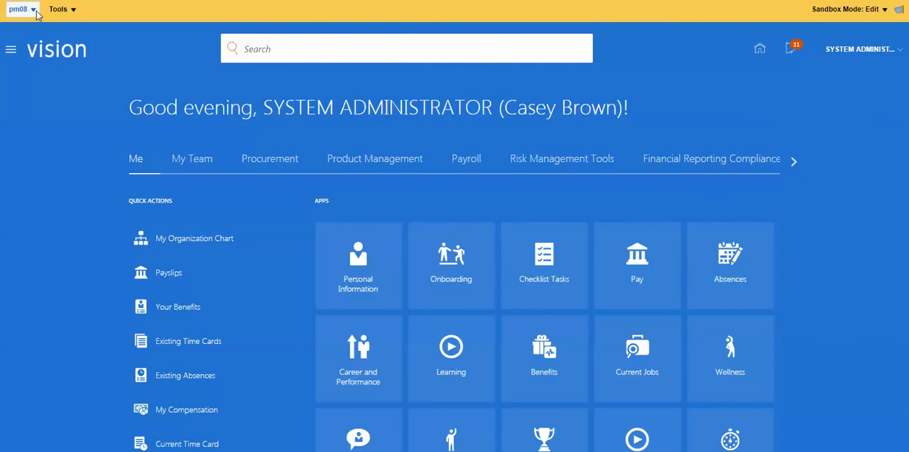
Step: Publish the pm08 sandbox from its Sandbox Detail page and confirm publishing
left_click(20, 8)
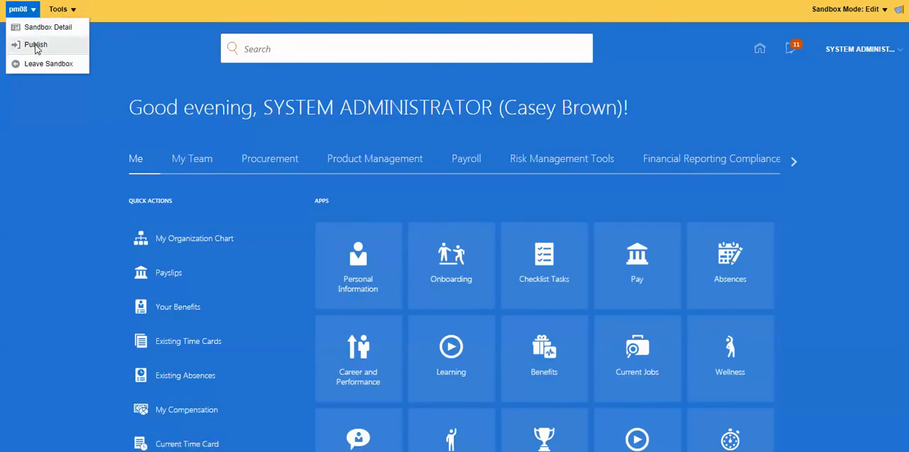
left_click(36, 45)
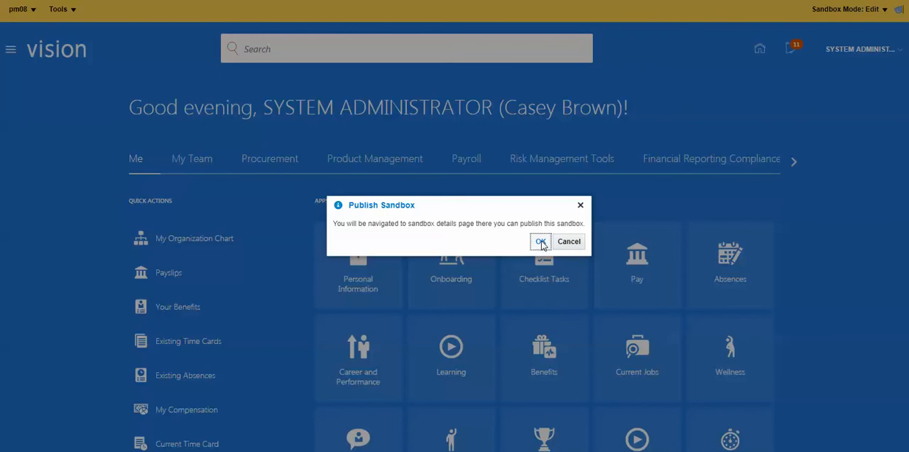
left_click(540, 241)
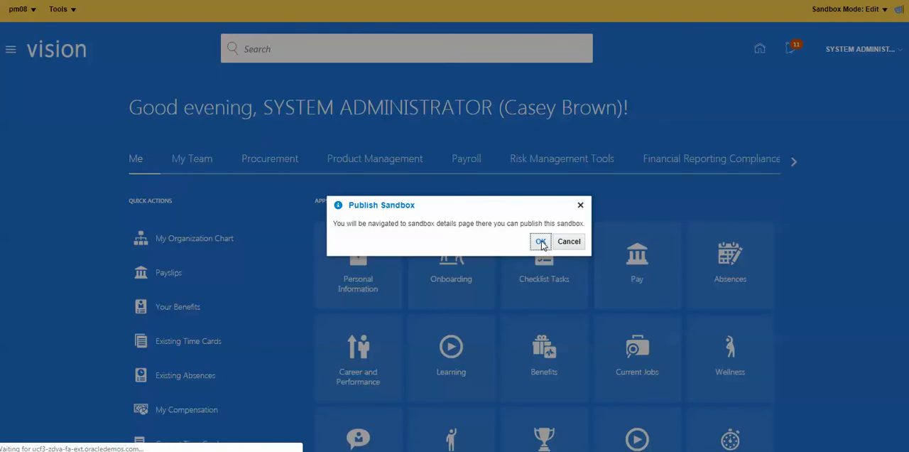
left_click(541, 241)
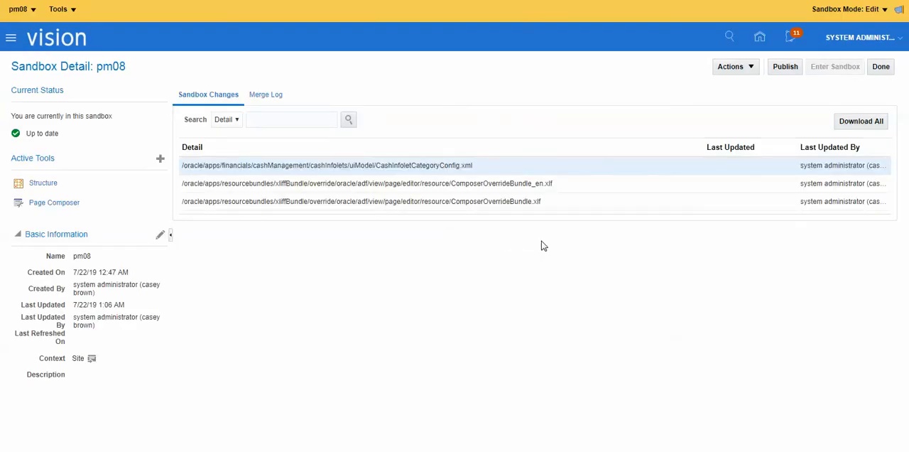
mouse_move(753, 127)
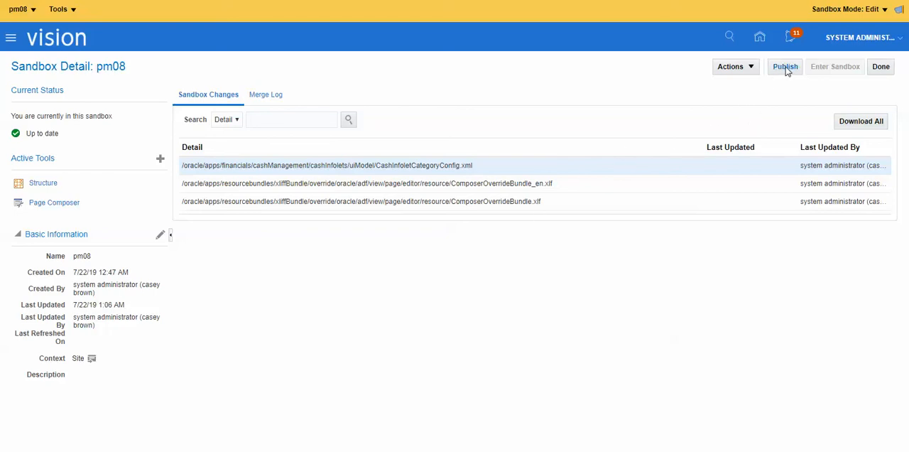
left_click(785, 66)
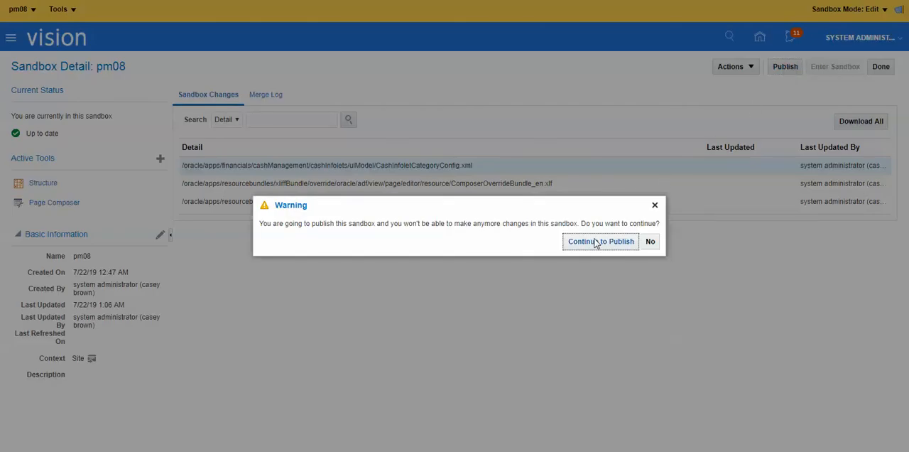
left_click(601, 241)
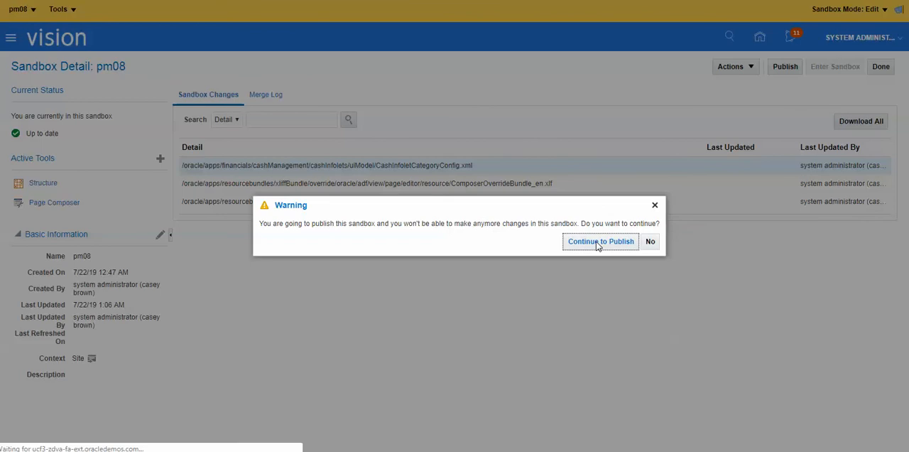
left_click(600, 241)
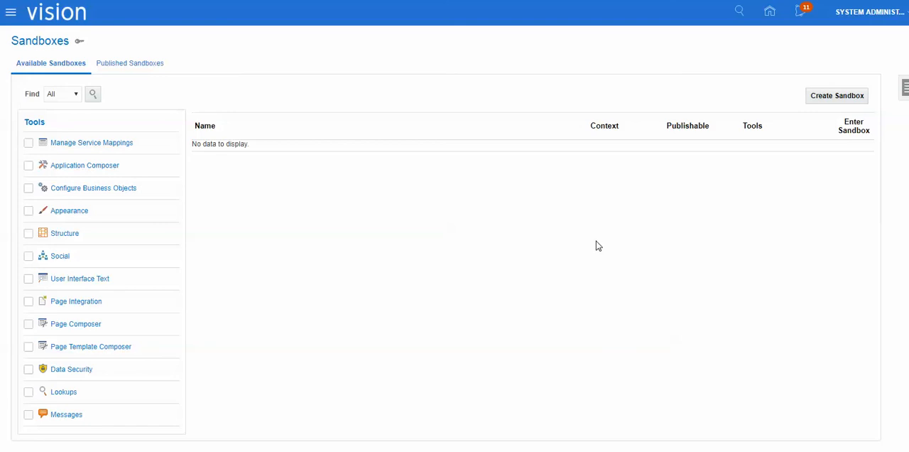
mouse_move(779, 13)
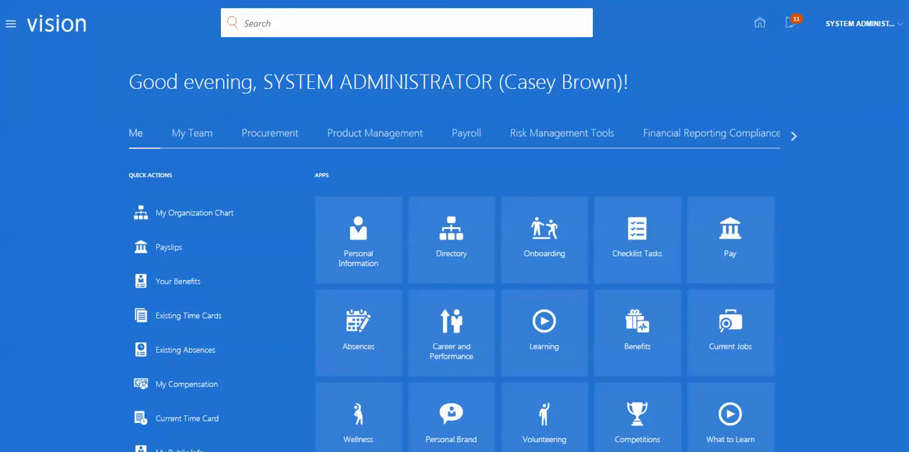
Step: Scroll the home page down to the Analytics infolets to verify the AP Top 10 chart
scroll("down", 3)
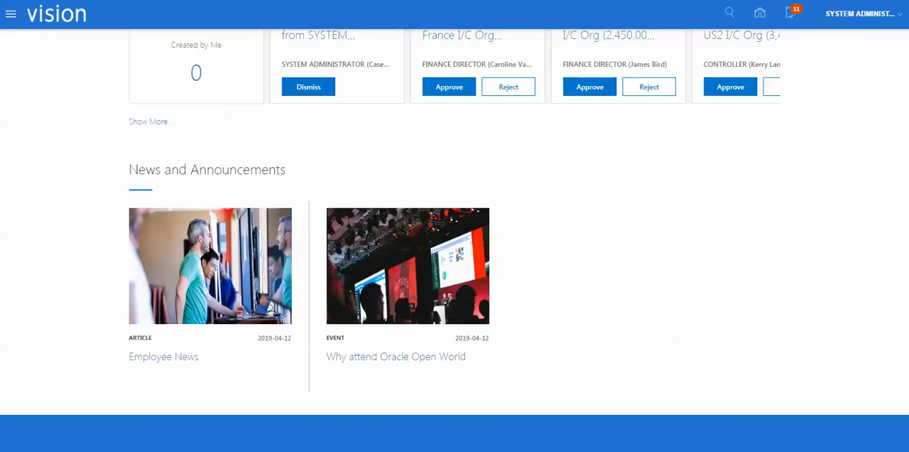
scroll("down", 3)
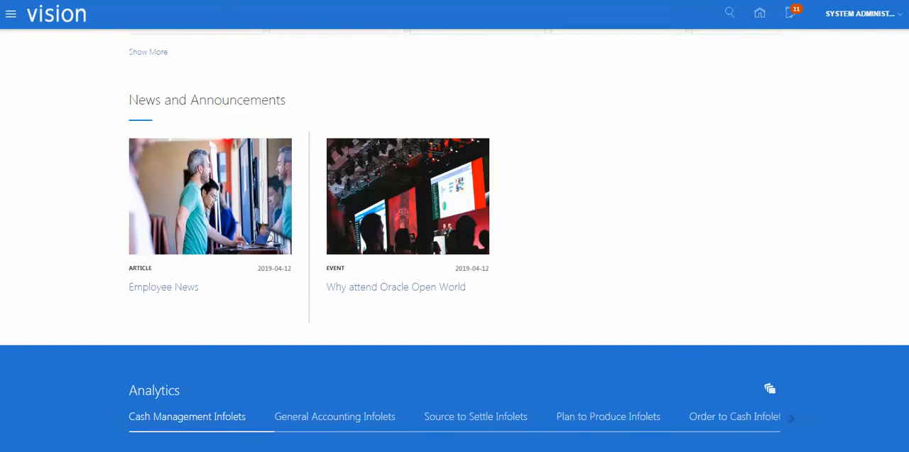
scroll("down", 3)
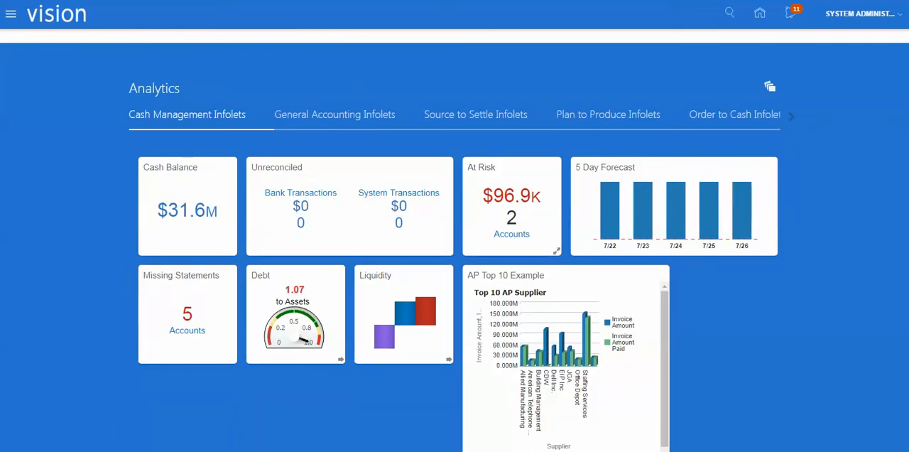